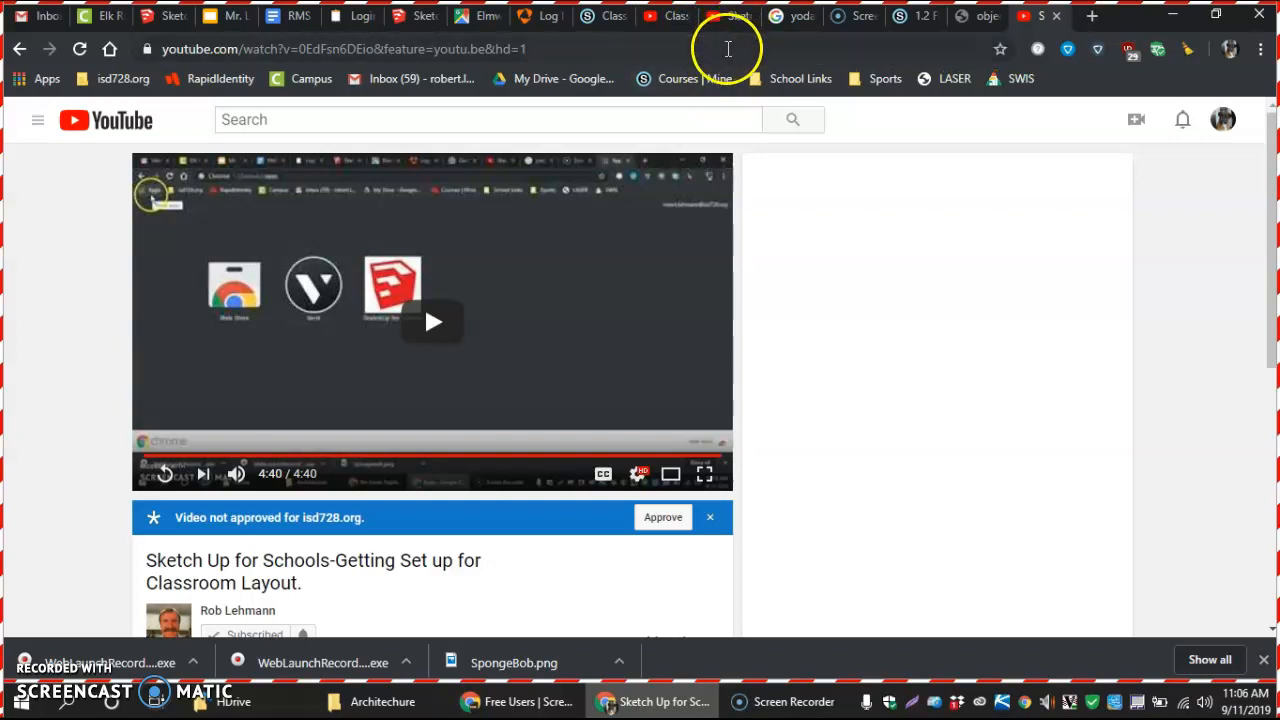
pyautogui.moveTo(736, 16)
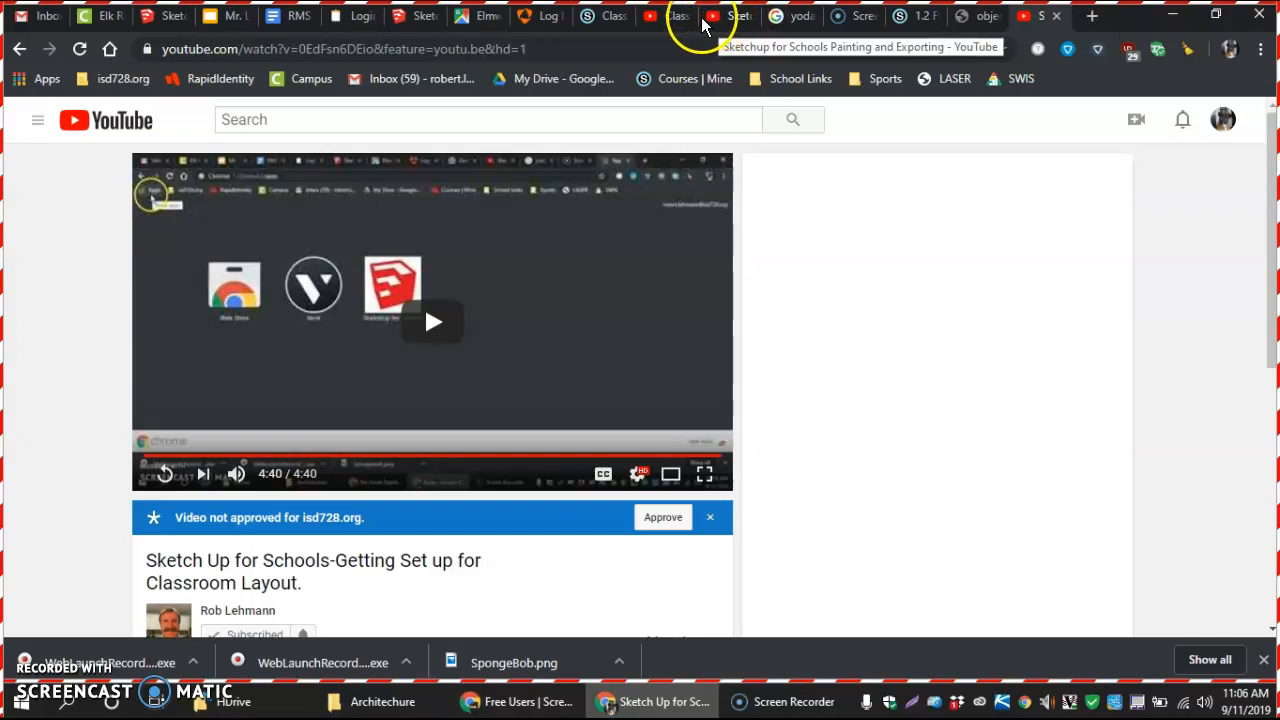
# - Switch from the YouTube video to the ClassroomLayout model tab
pyautogui.click(416, 16)
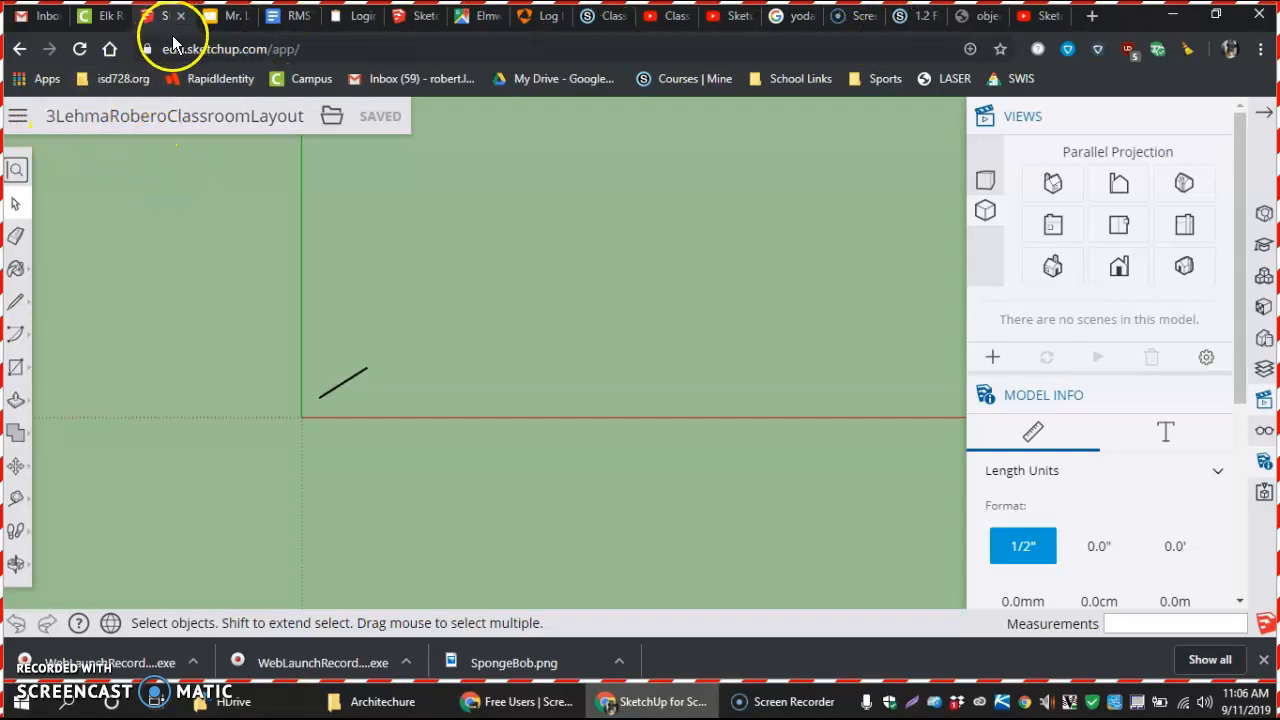
pyautogui.moveTo(60, 124)
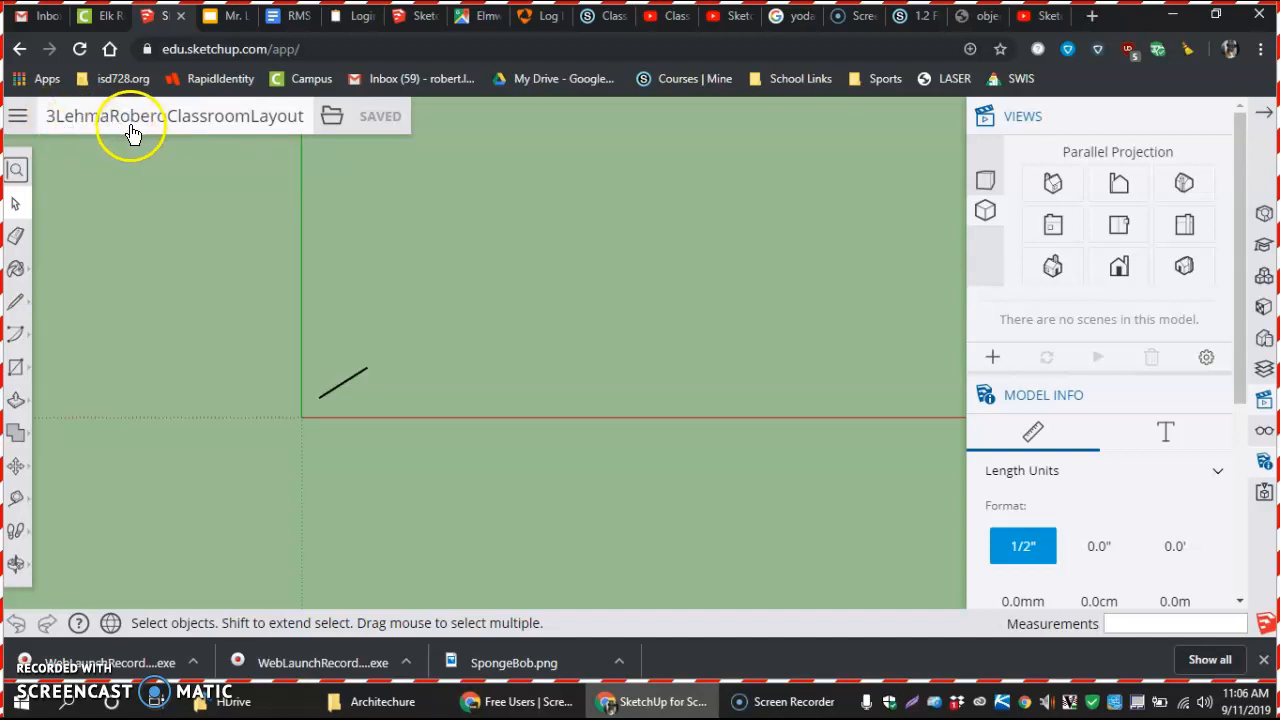
pyautogui.moveTo(210, 132)
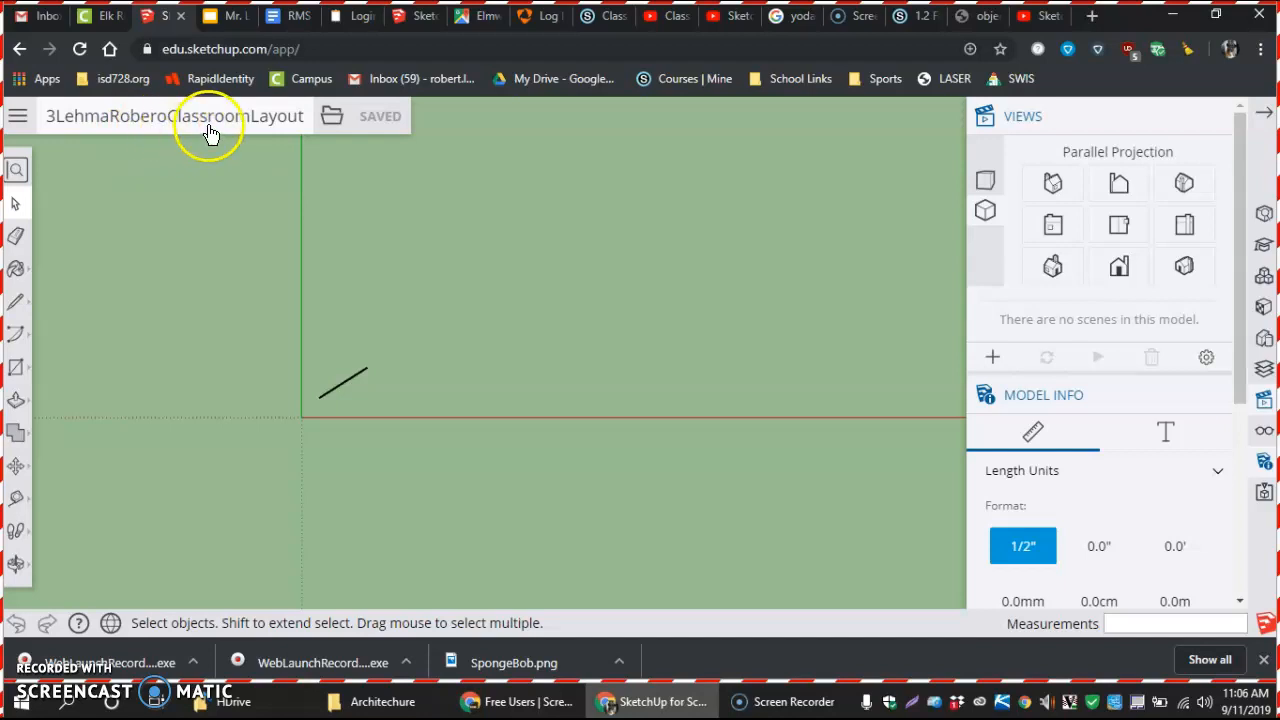
pyautogui.moveTo(210, 120)
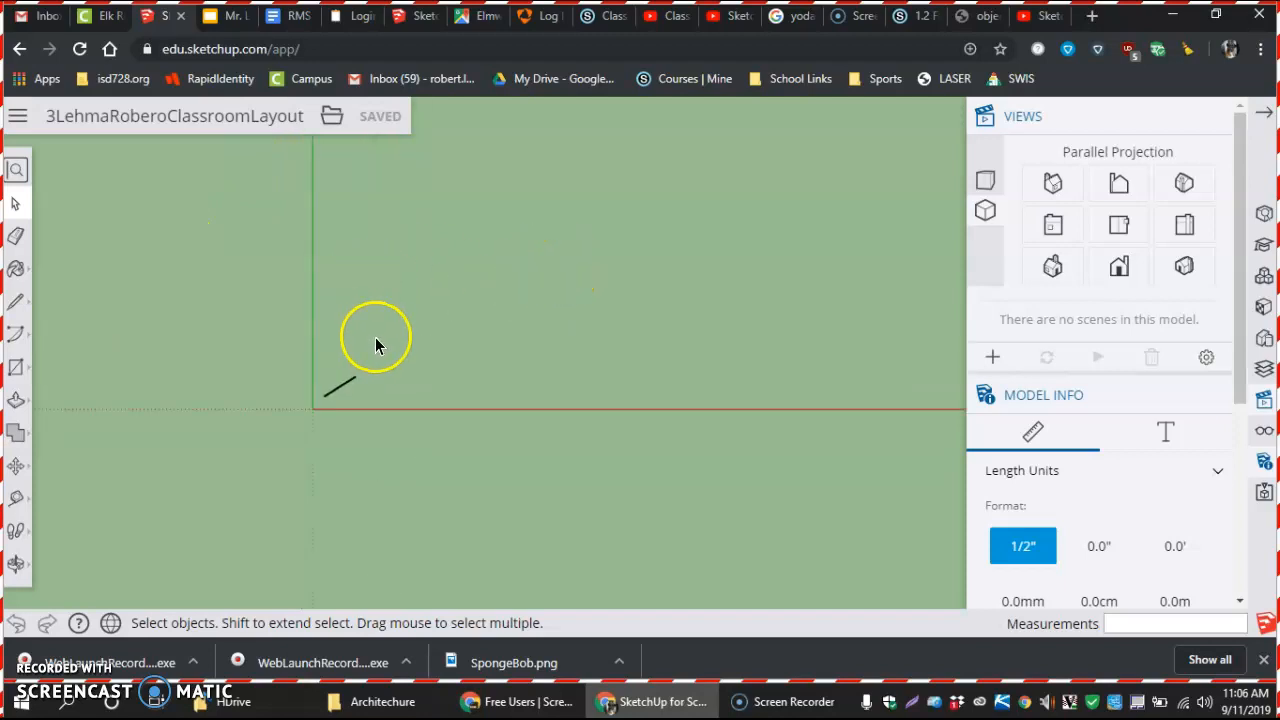
pyautogui.moveTo(398, 390)
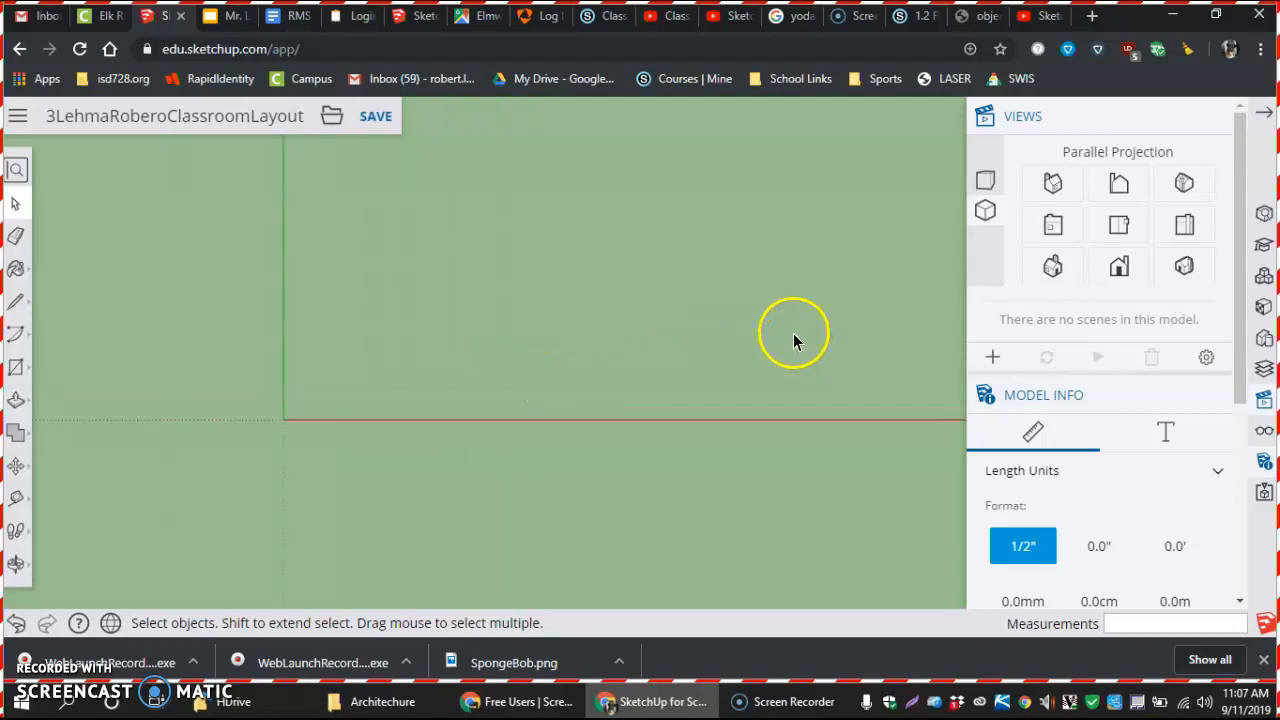
pyautogui.moveTo(672, 388)
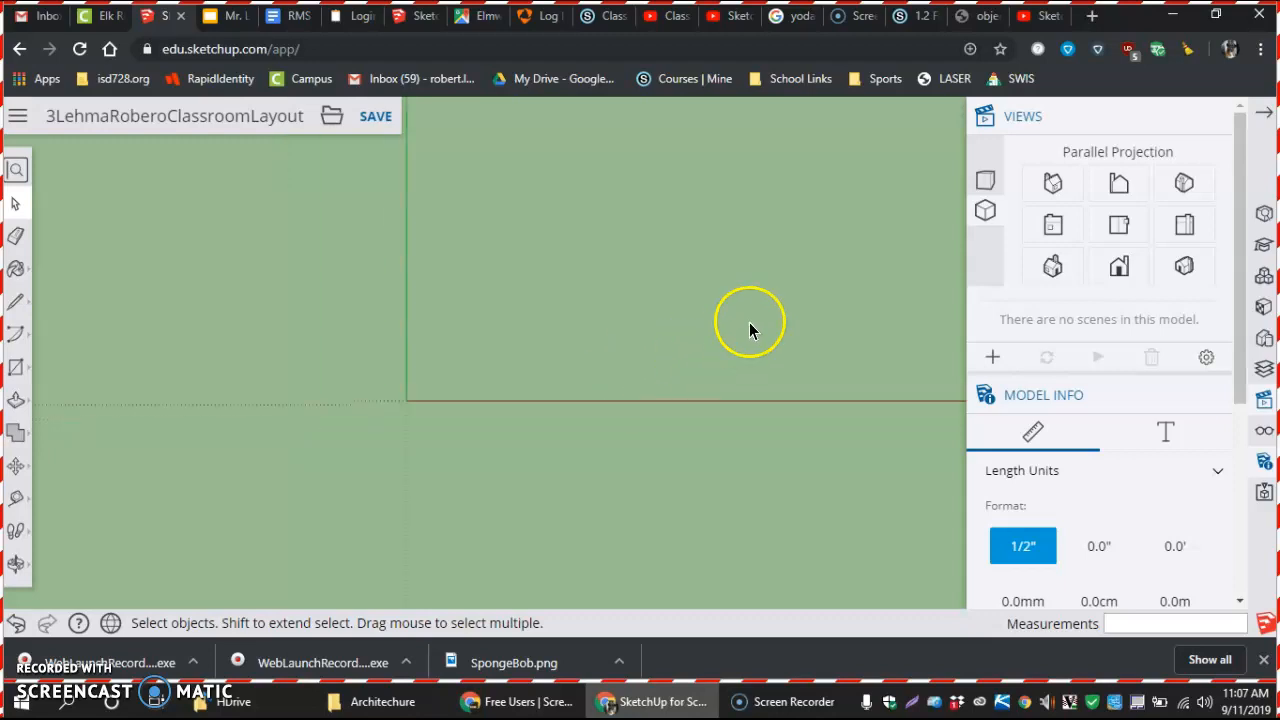
pyautogui.moveTo(18, 496)
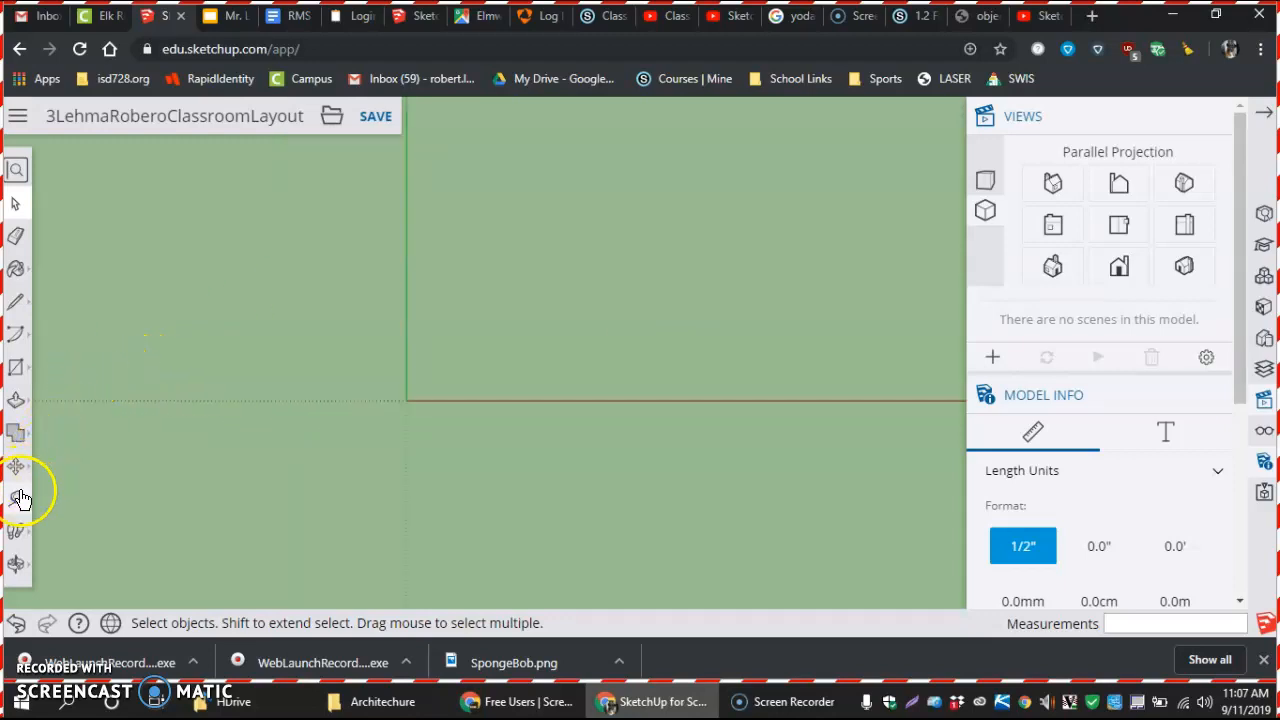
# - Activate the Tape Measure tool and browse its flyout of measuring tools
pyautogui.click(16, 500)
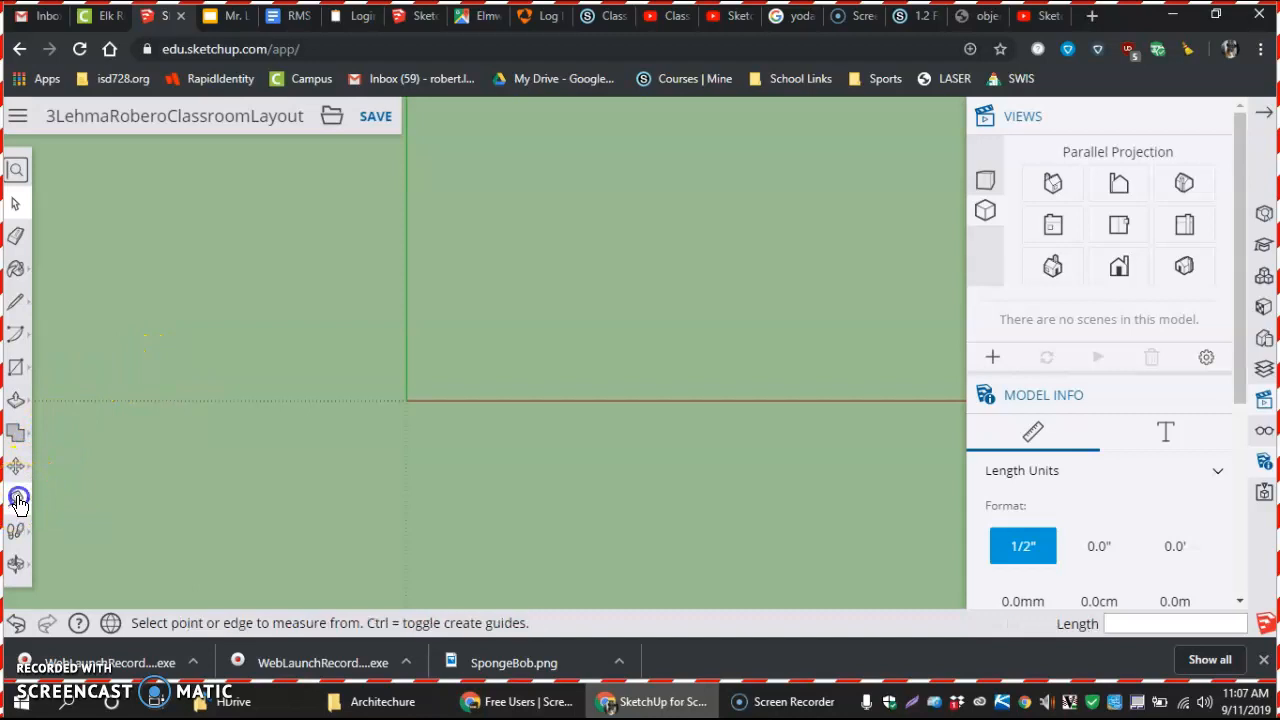
pyautogui.click(18, 500)
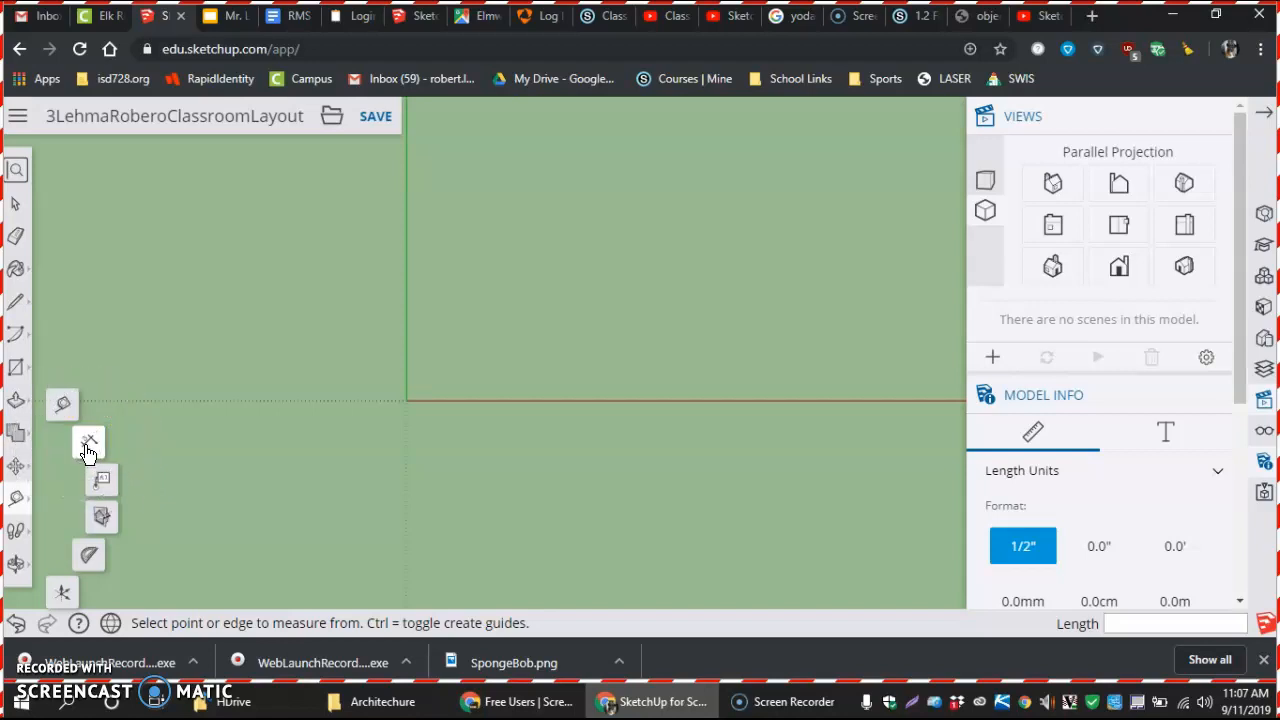
pyautogui.moveTo(64, 404)
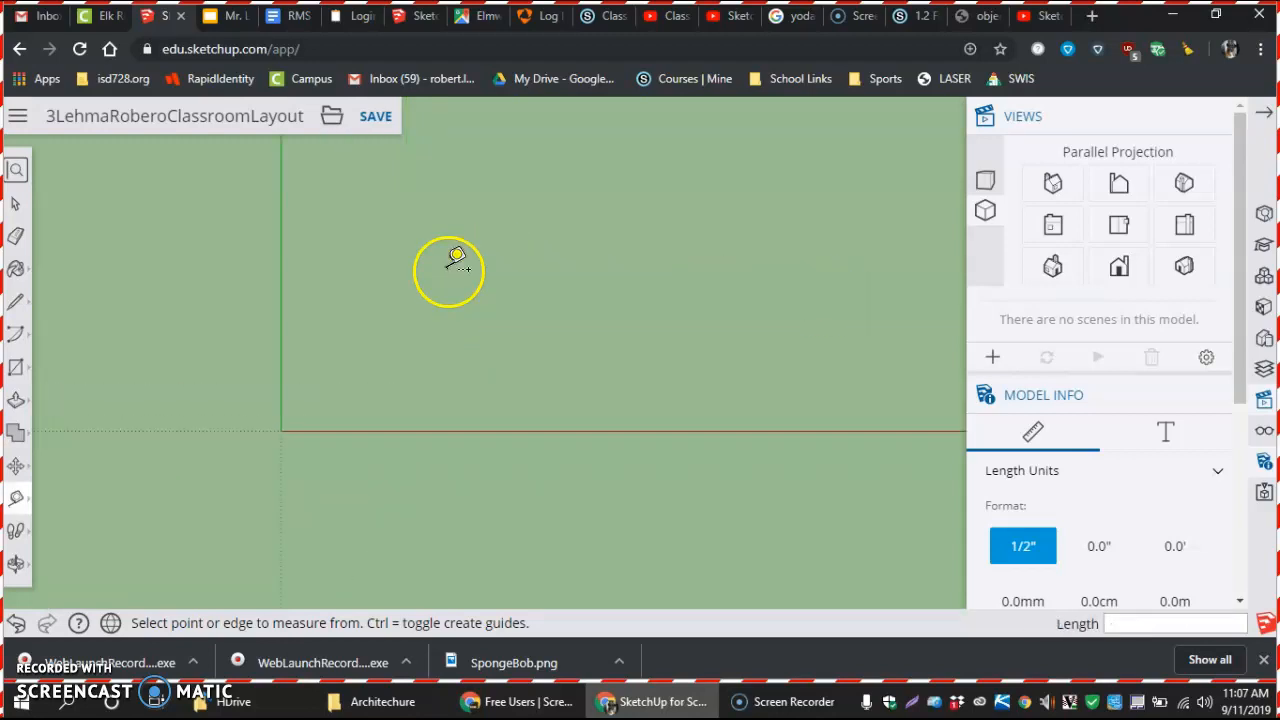
pyautogui.moveTo(290, 300)
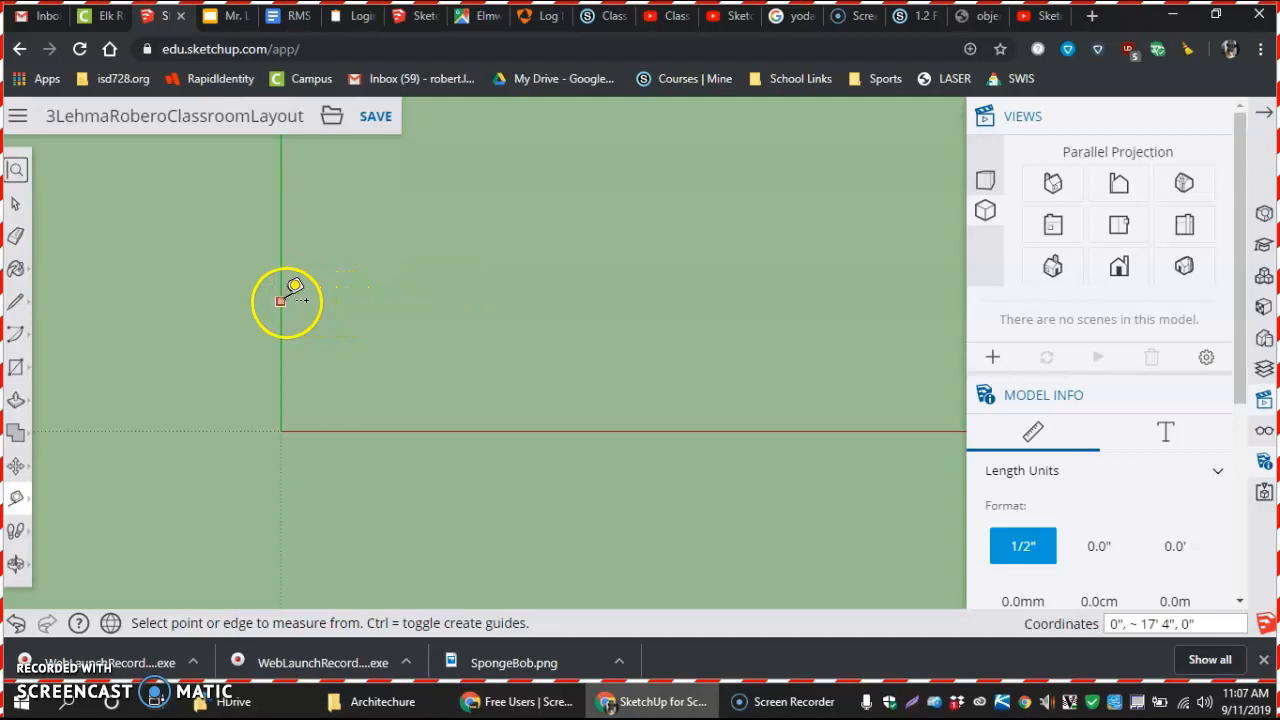
pyautogui.moveTo(290, 264)
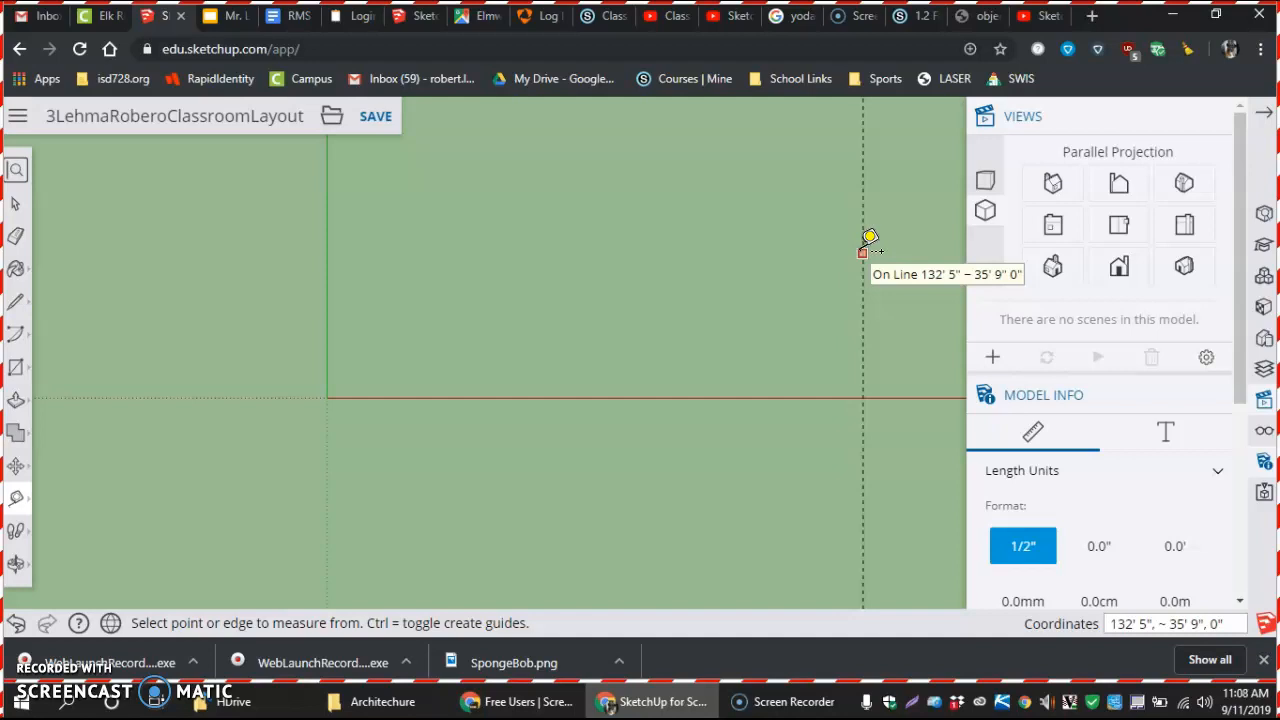
# - Place a vertical guide 66' from the green axis and a horizontal guide 26' above the red axis
pyautogui.write("66'")
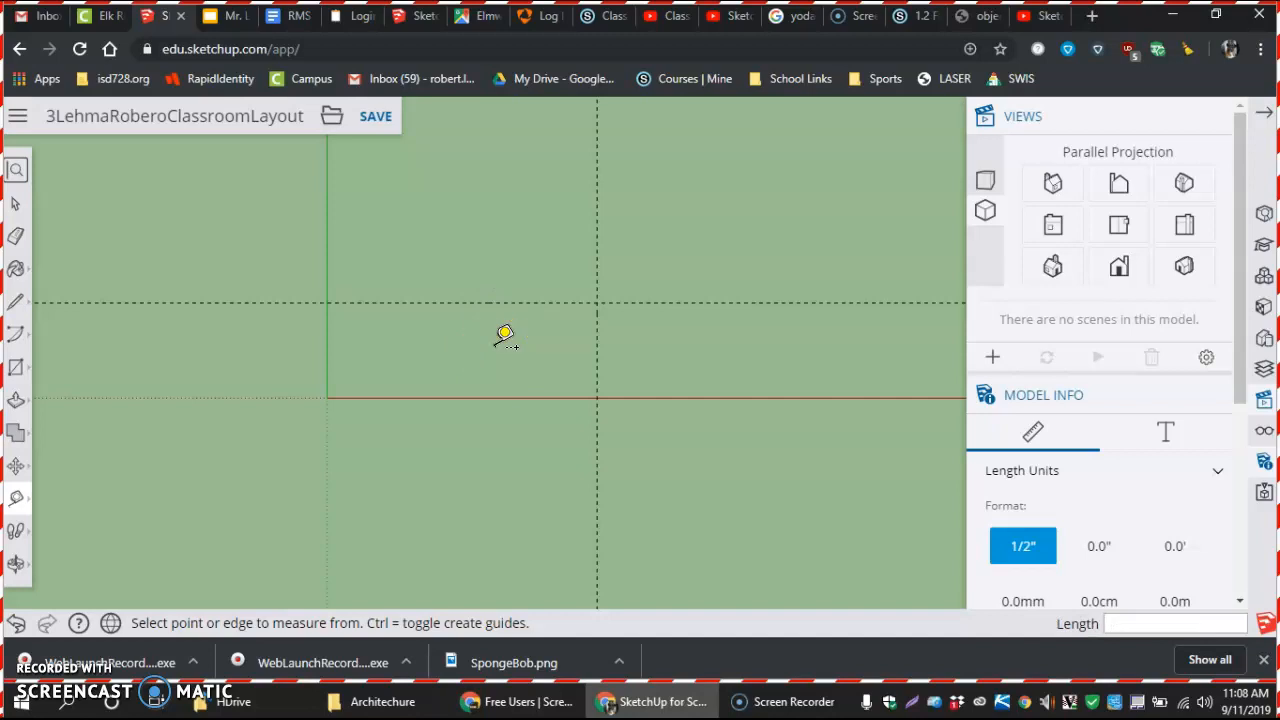
pyautogui.write("26'")
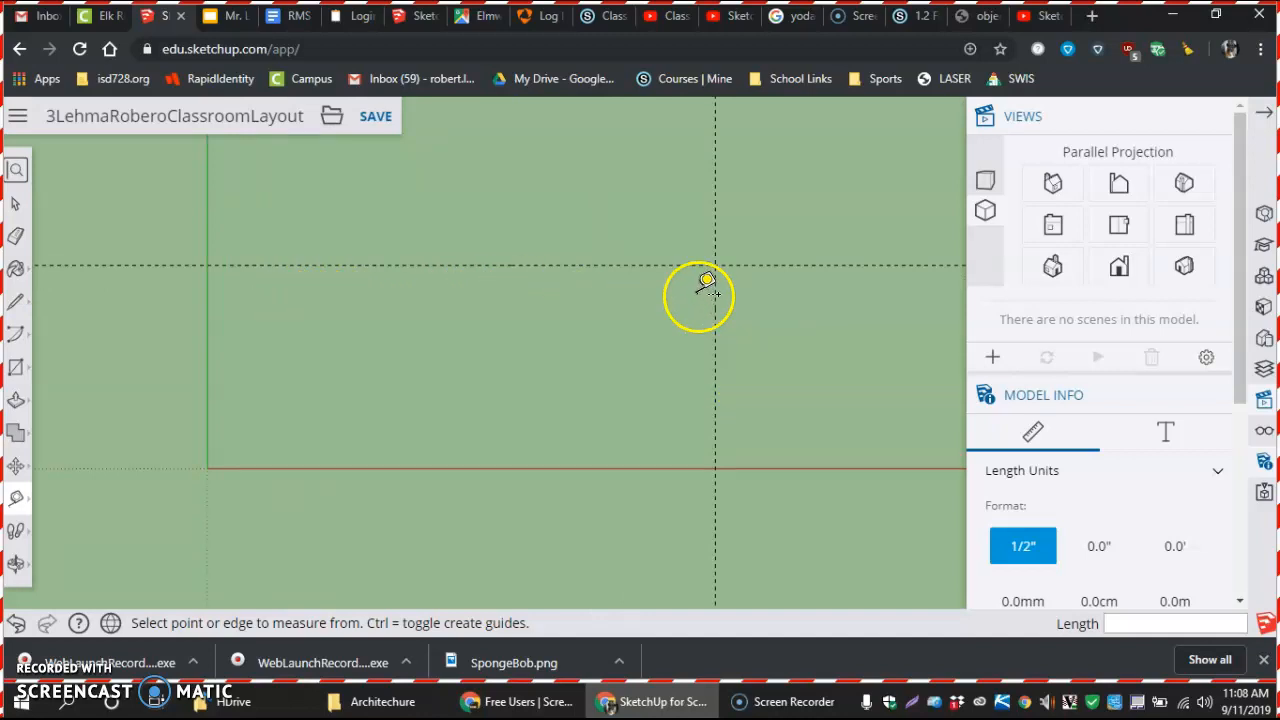
pyautogui.moveTo(368, 320)
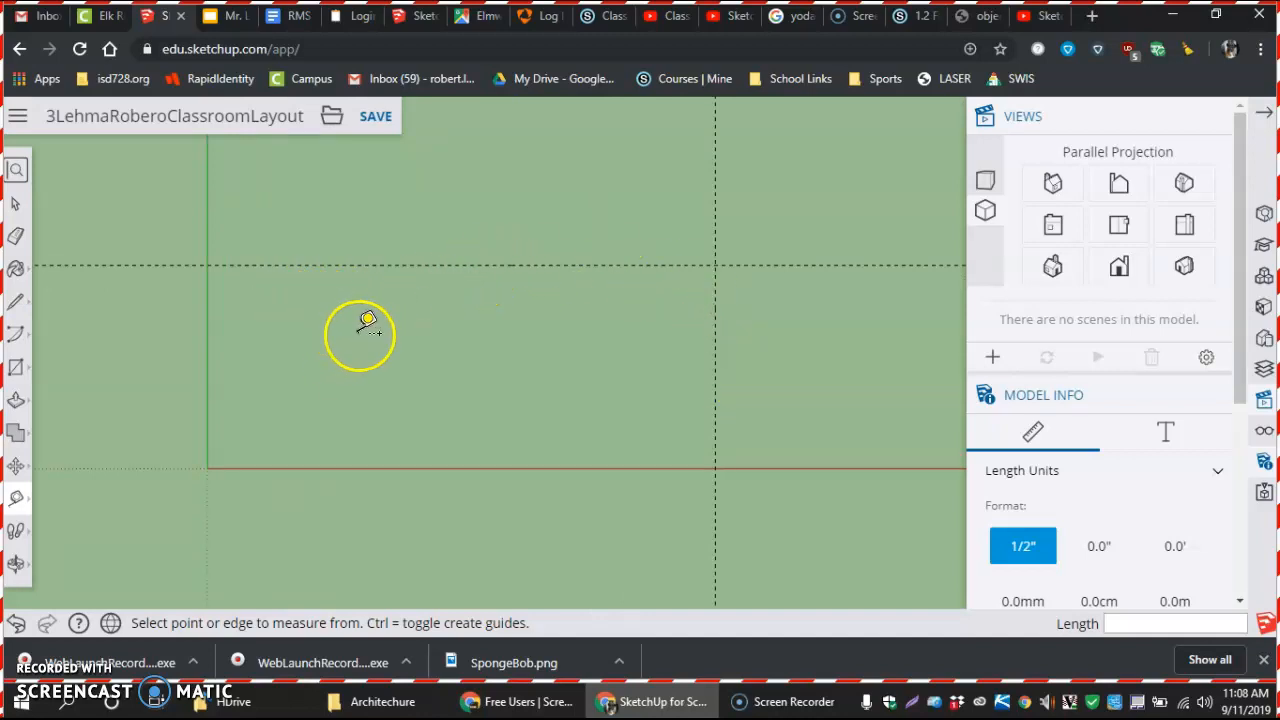
pyautogui.moveTo(384, 264)
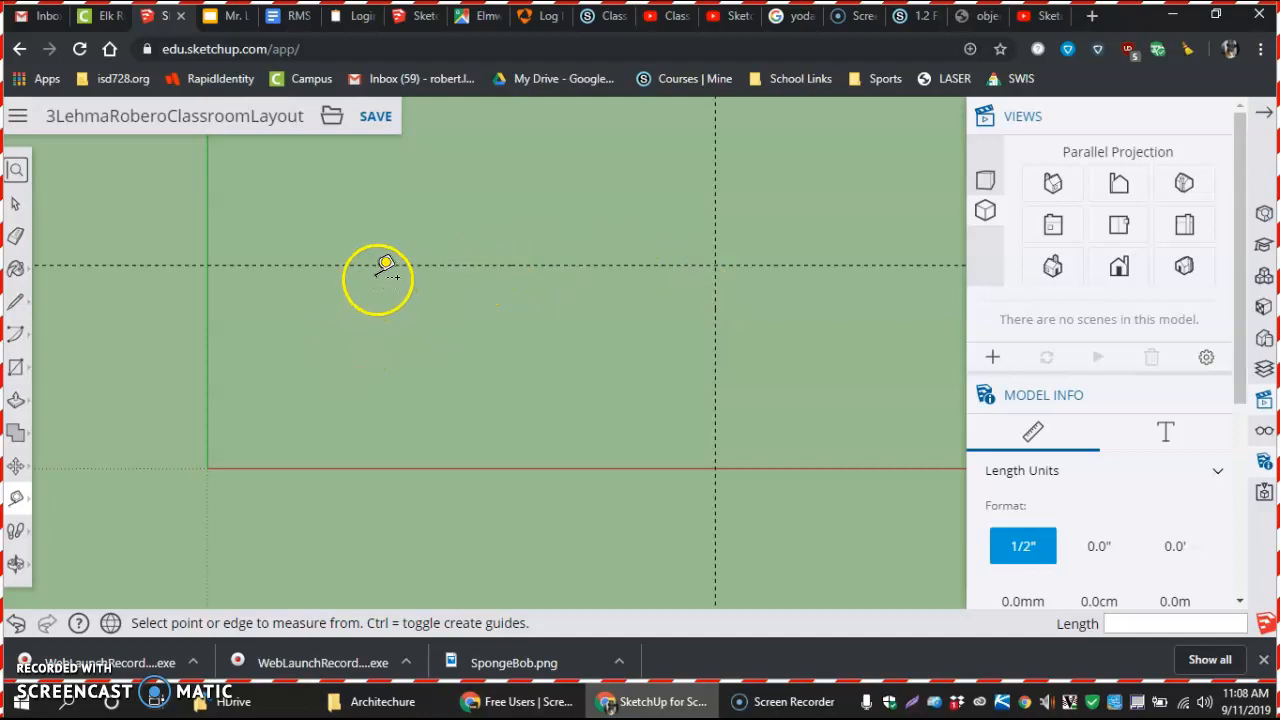
pyautogui.moveTo(428, 264)
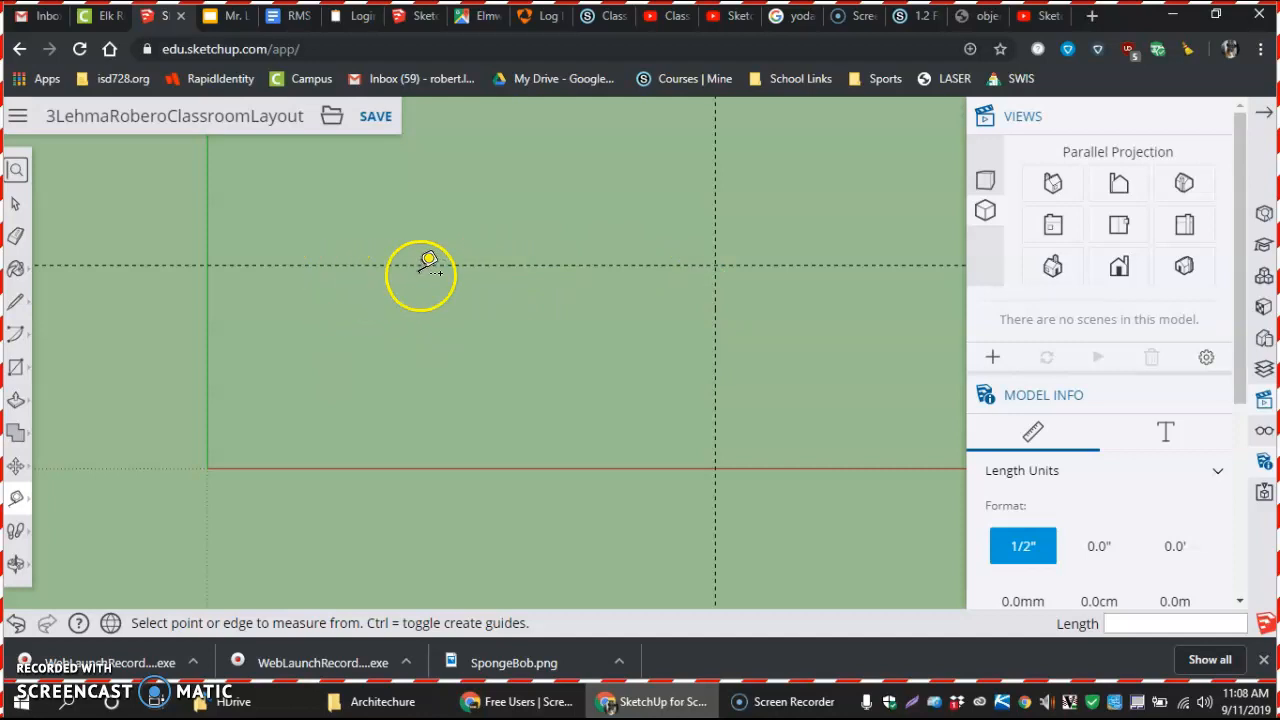
pyautogui.moveTo(400, 268)
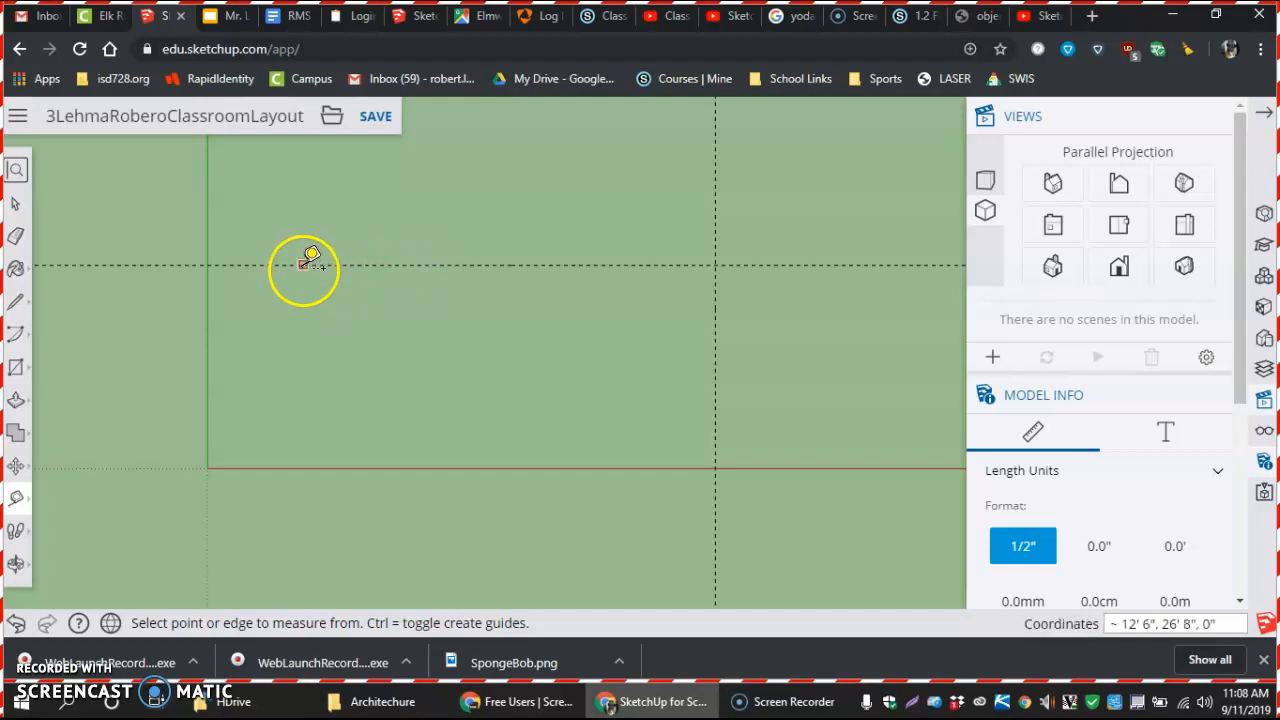
pyautogui.moveTo(344, 262)
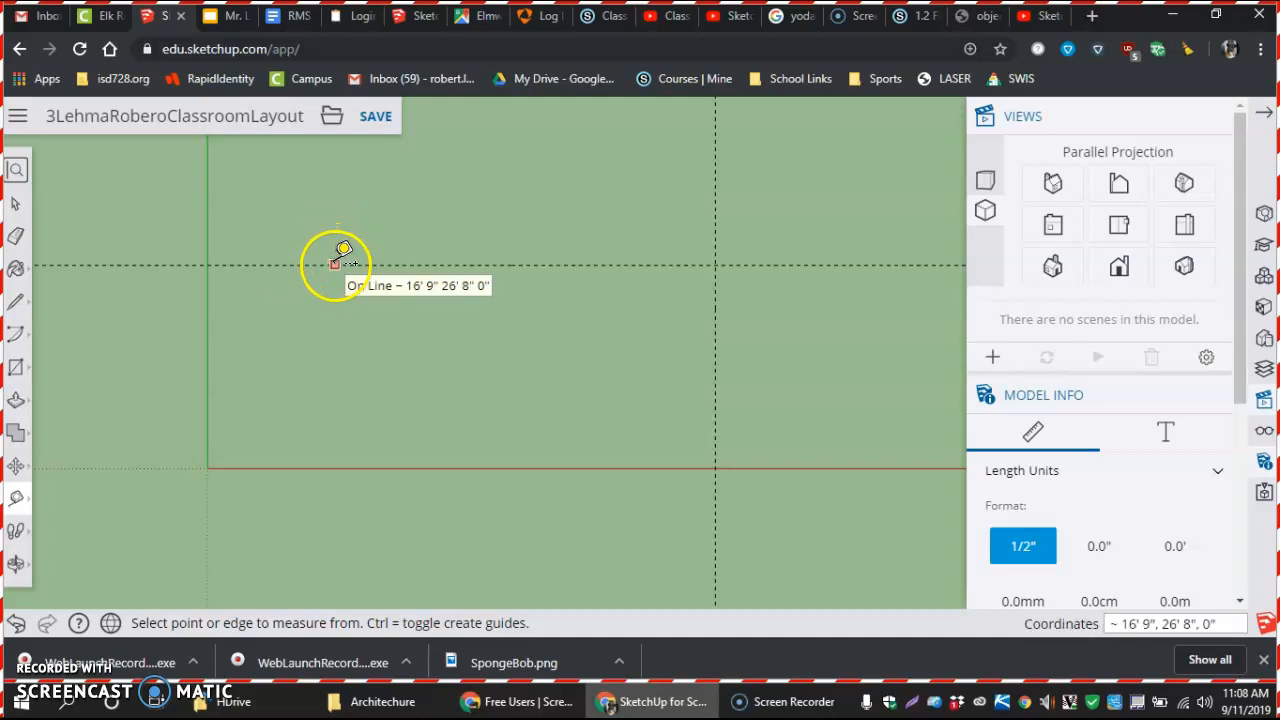
pyautogui.moveTo(320, 262)
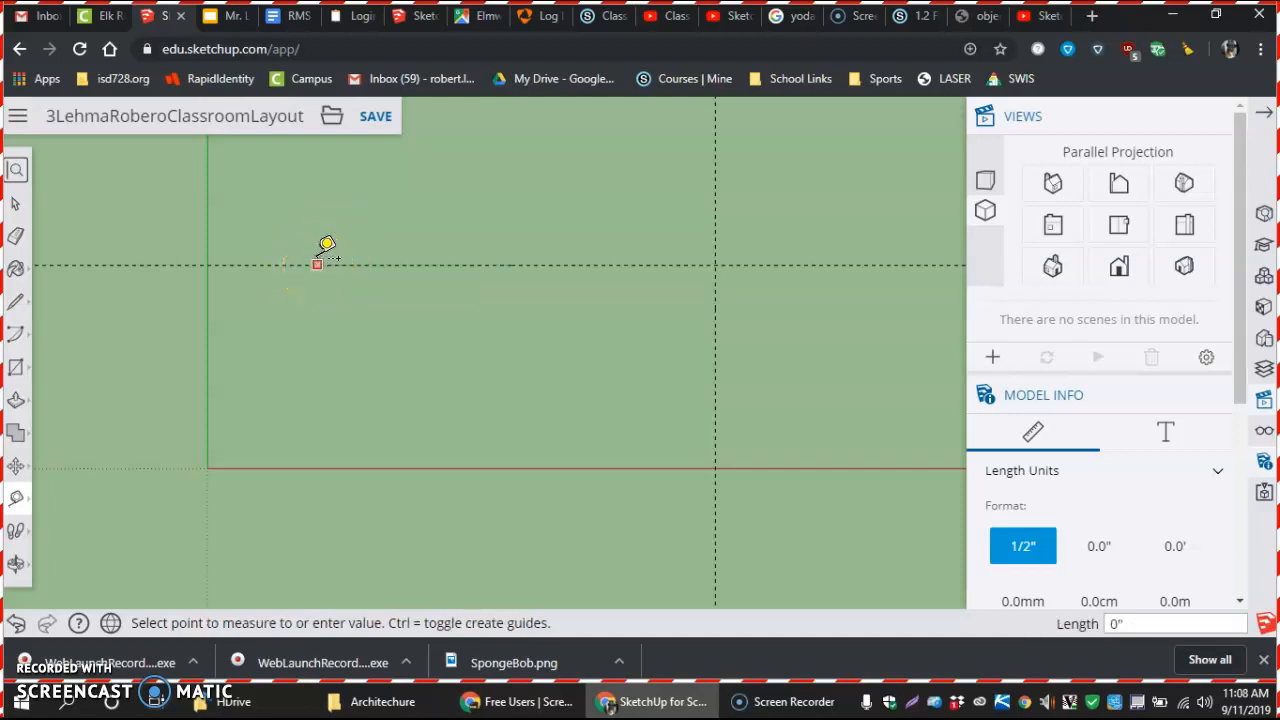
# - Add further guidelines offset 4', 2'8" and 6' to complete the floor-plan grid
pyautogui.write("4'")
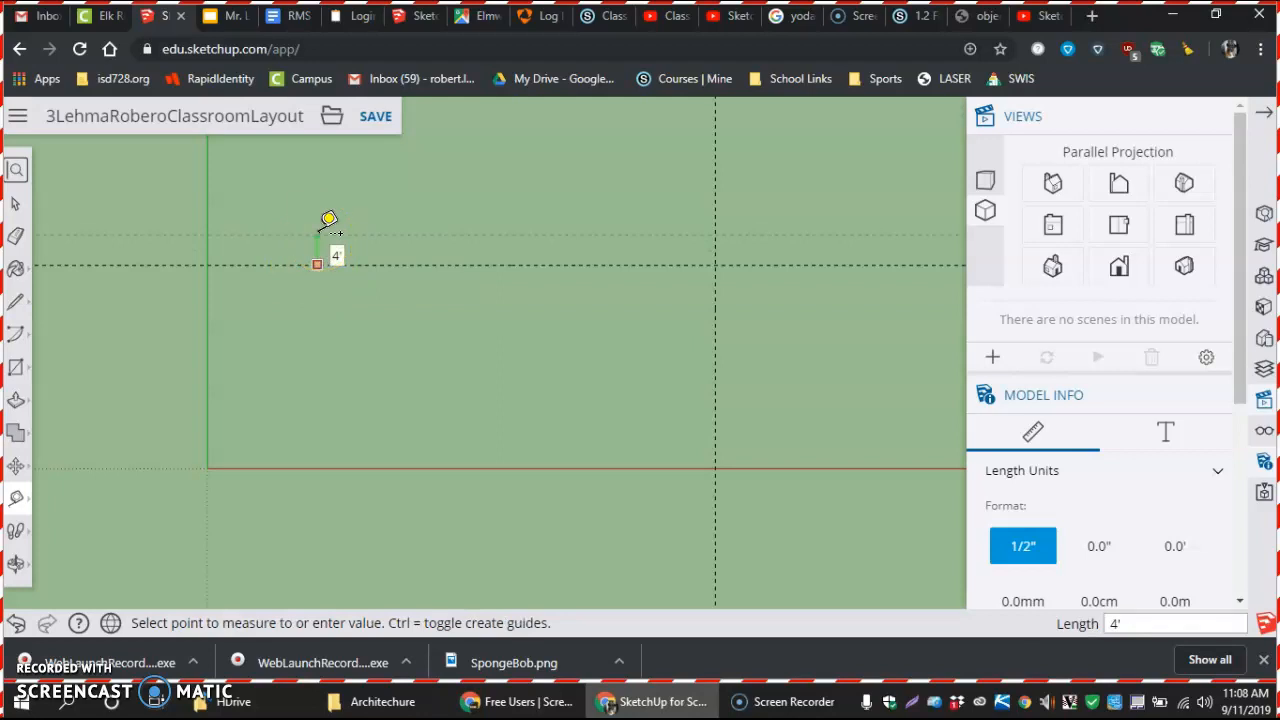
pyautogui.write('2\'8"')
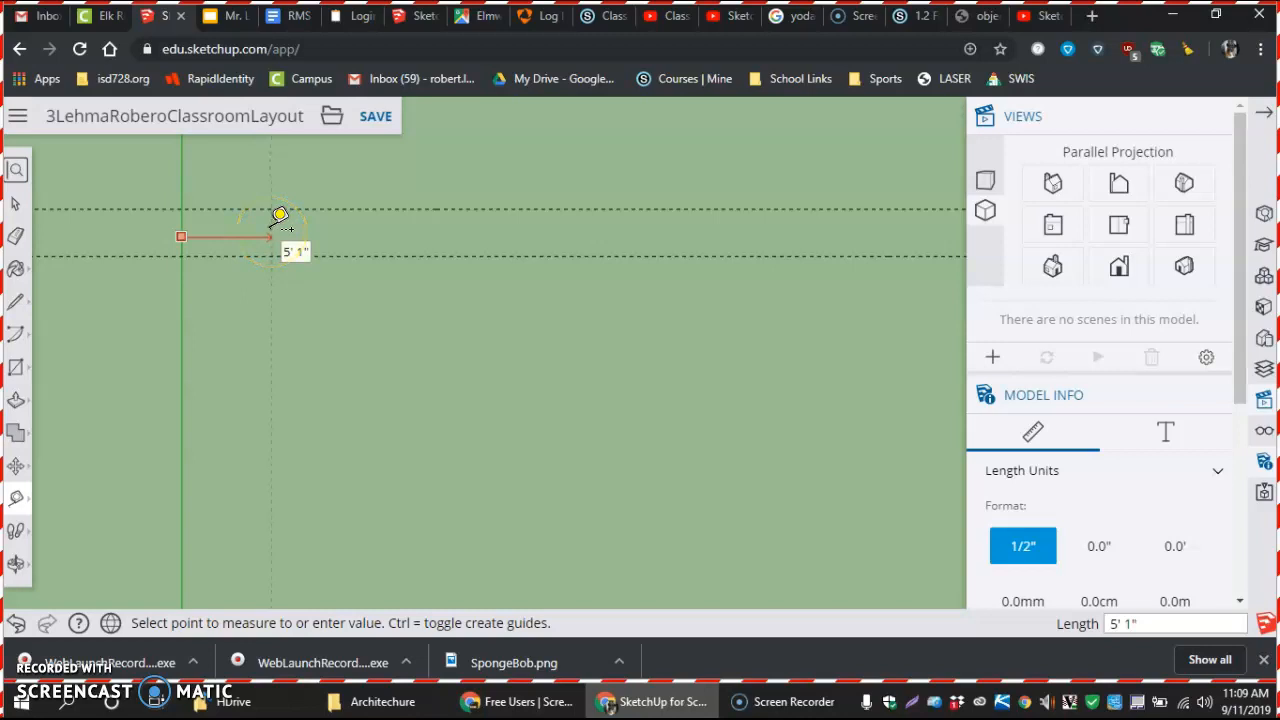
pyautogui.write("6'")
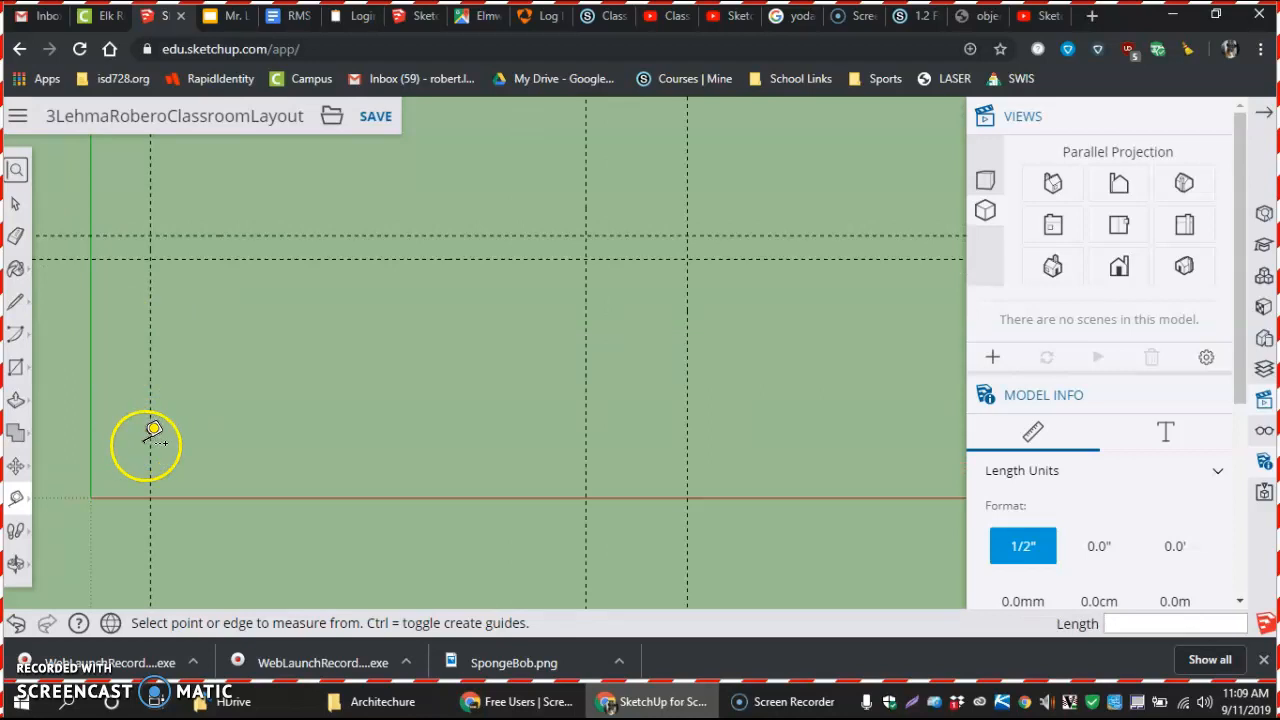
pyautogui.moveTo(218, 264)
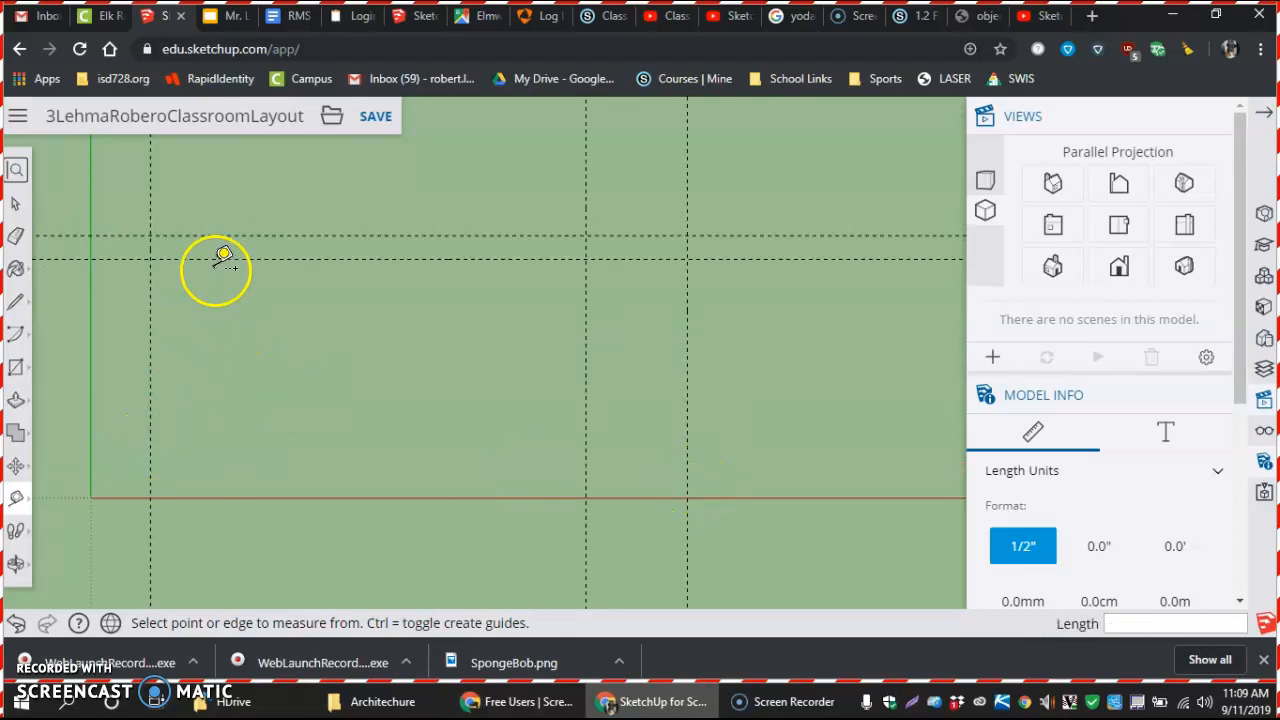
pyautogui.moveTo(270, 310)
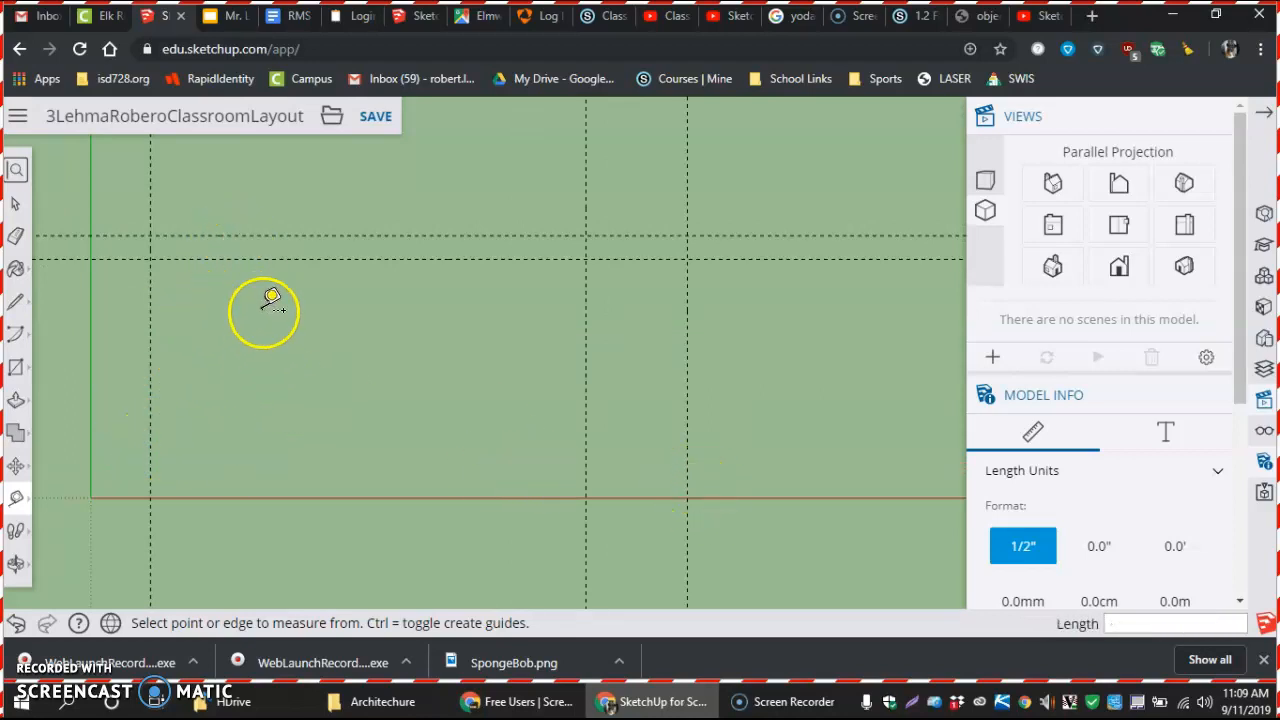
pyautogui.moveTo(344, 312)
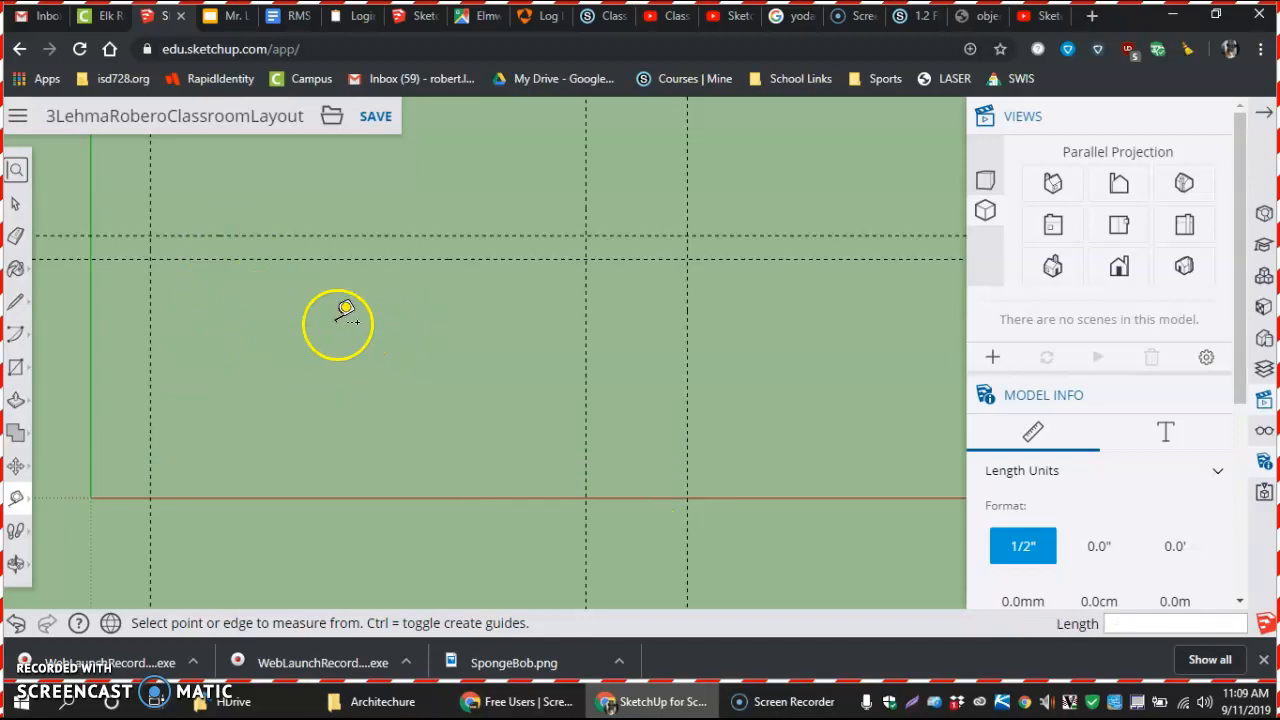
pyautogui.moveTo(16, 368)
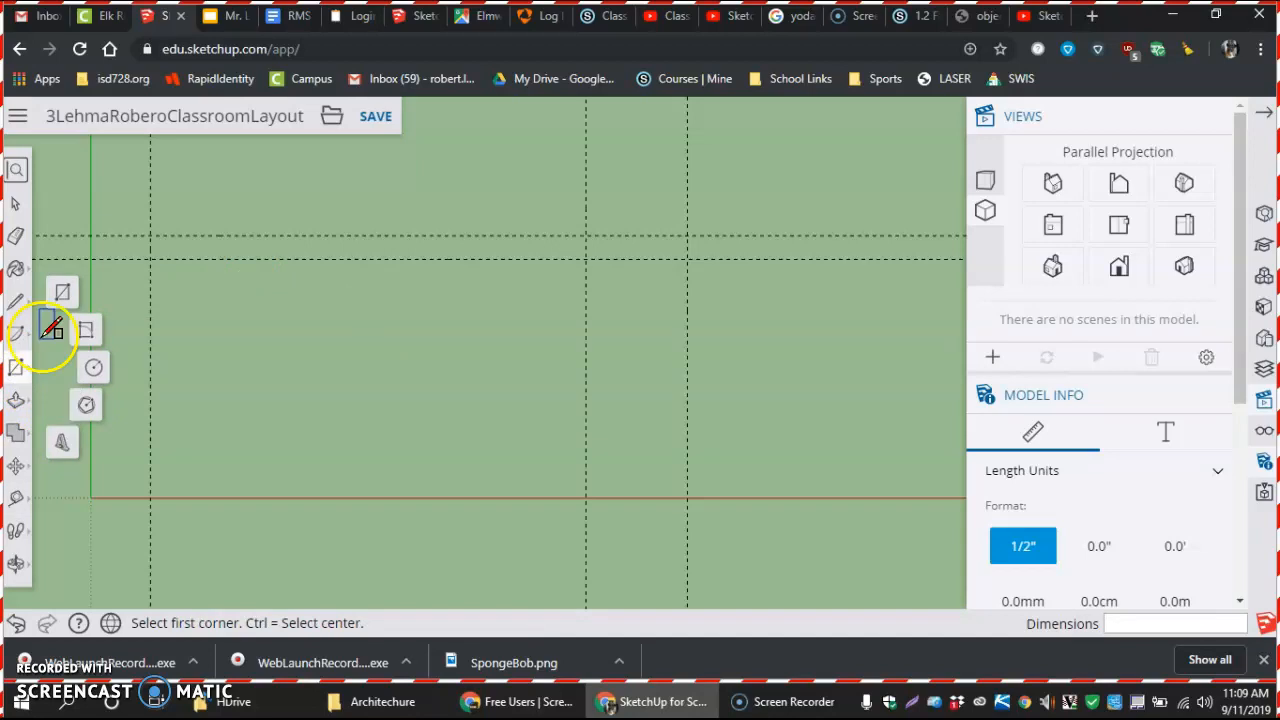
pyautogui.moveTo(136, 476)
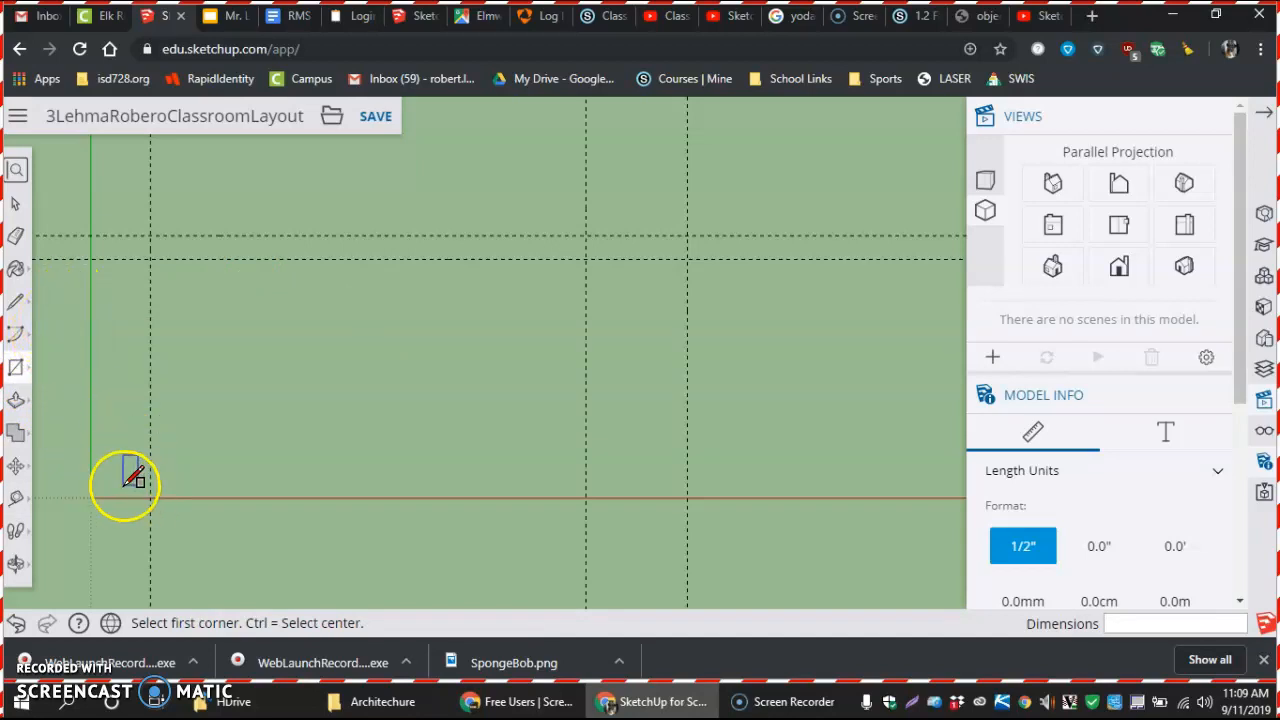
pyautogui.moveTo(124, 488)
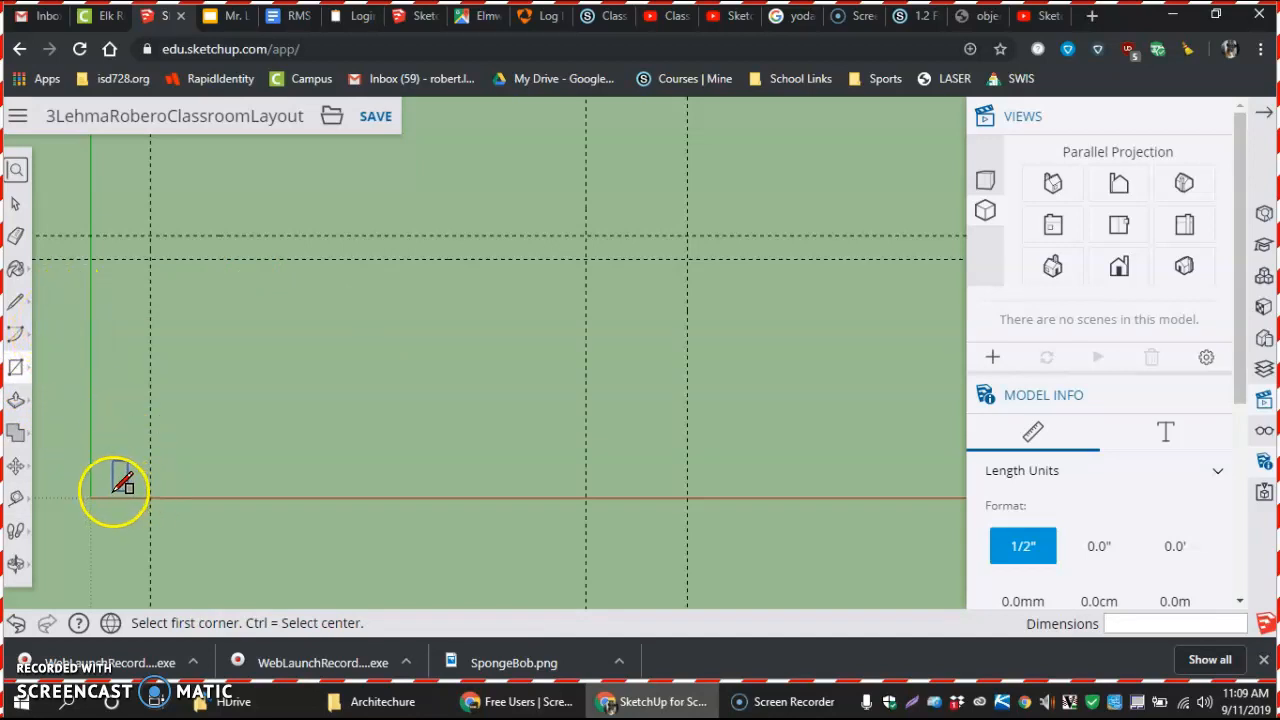
pyautogui.moveTo(130, 476)
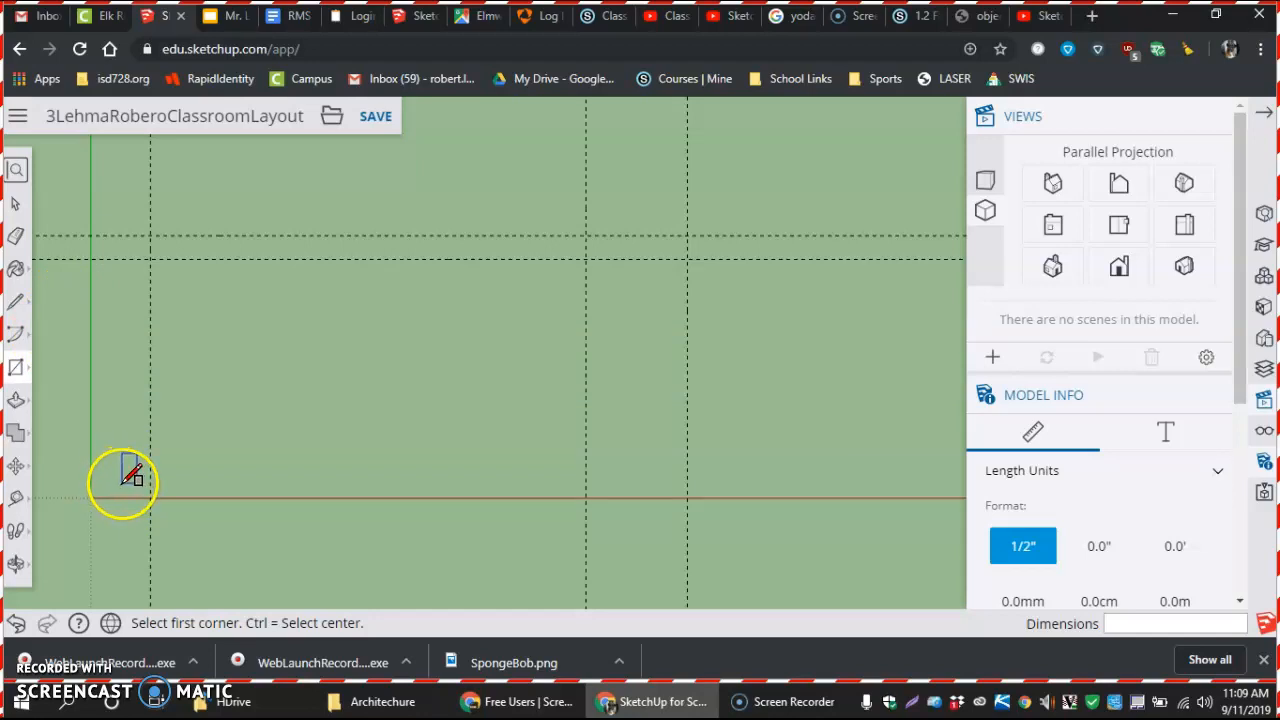
pyautogui.moveTo(70, 502)
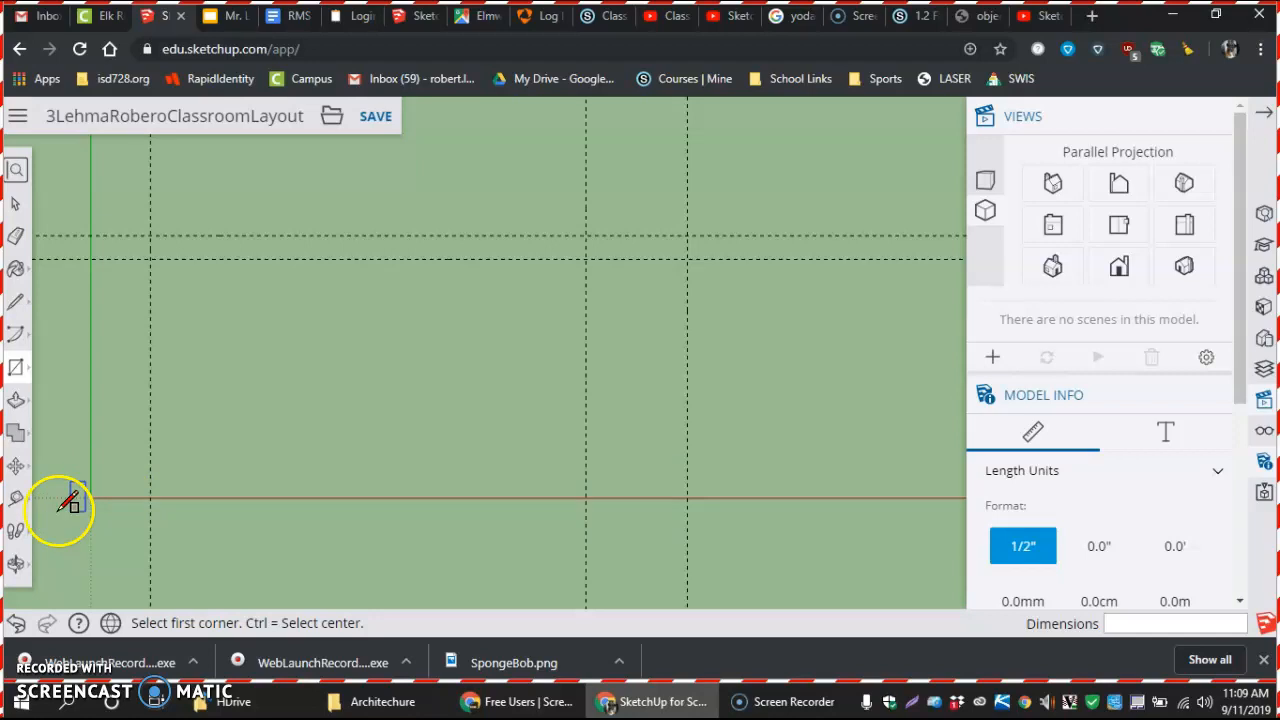
# - Draw the main room rectangle and the 48' 8" by 2' 8" strip snapped to guideline corners
pyautogui.click(90, 496)
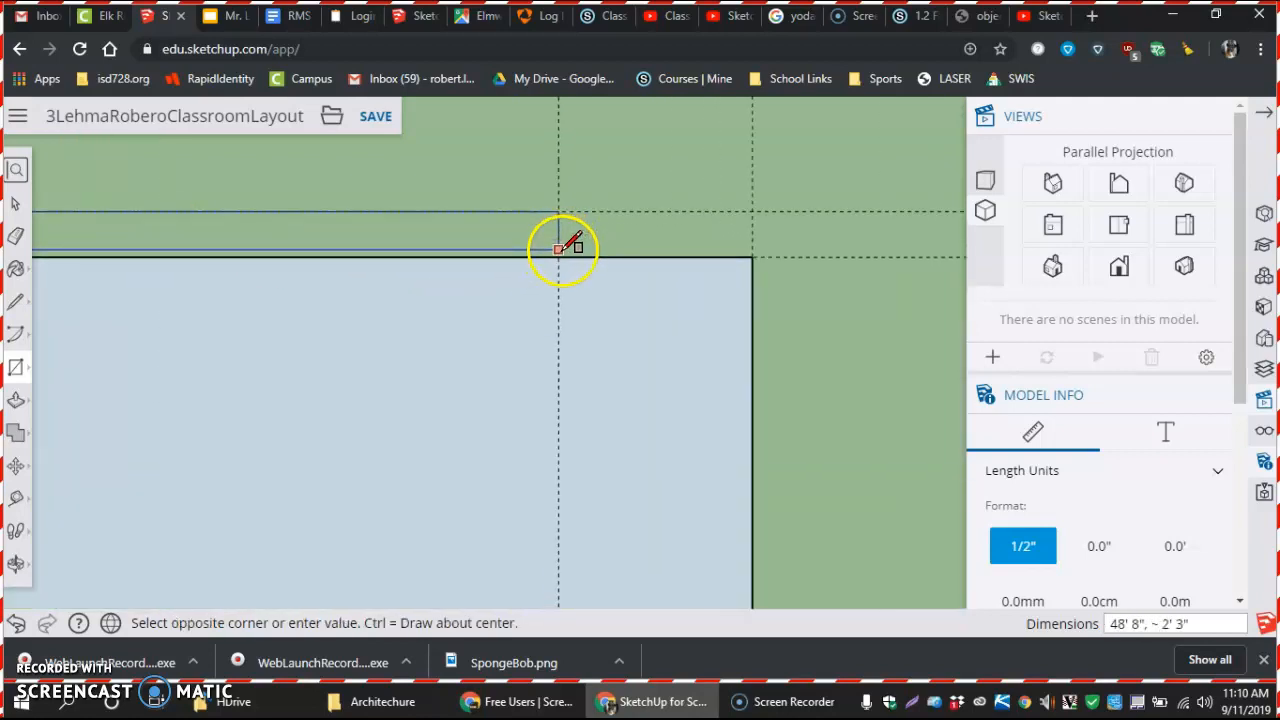
pyautogui.moveTo(564, 252)
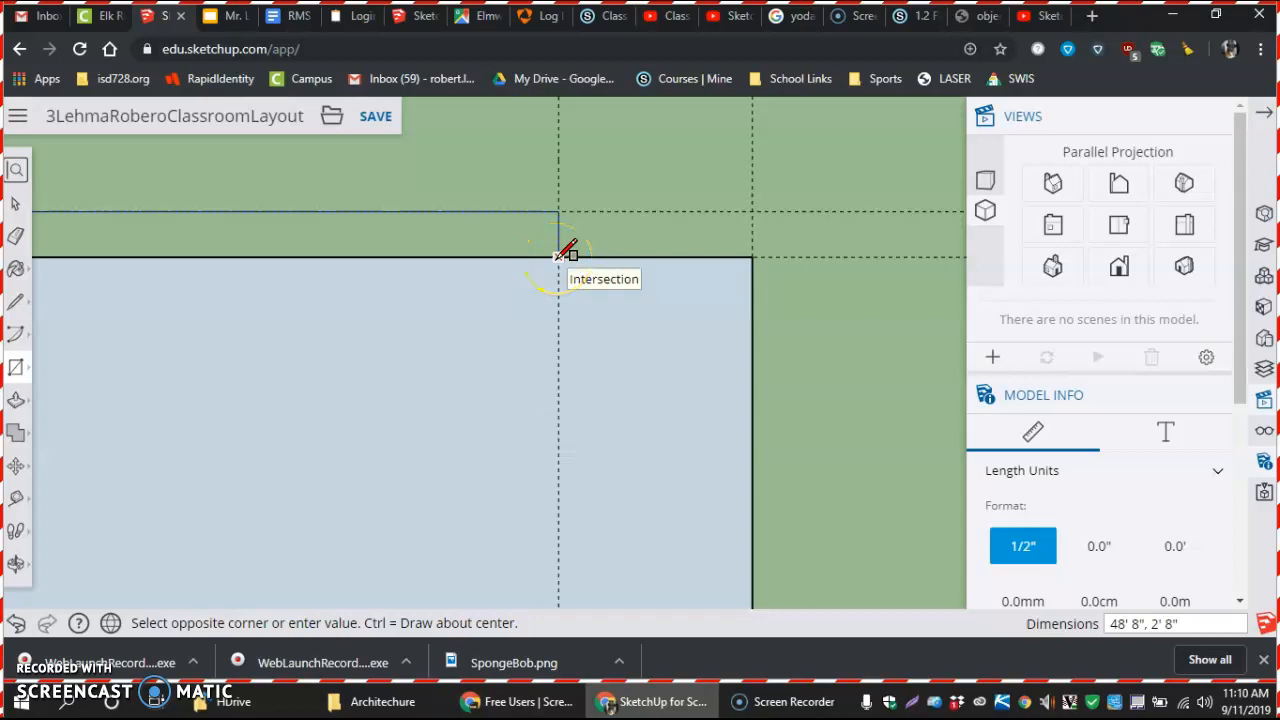
pyautogui.click(558, 258)
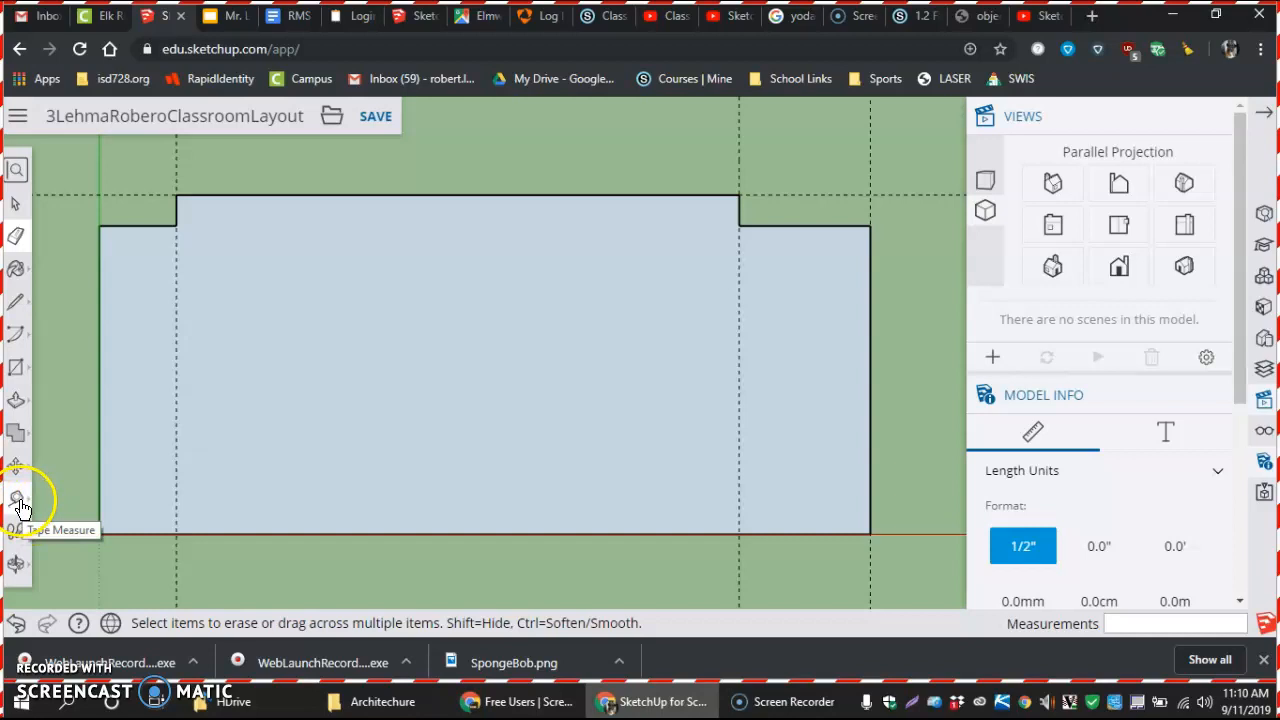
# - Dimension the left wall edge as 26' 8" using the Dimensions tool
pyautogui.click(16, 502)
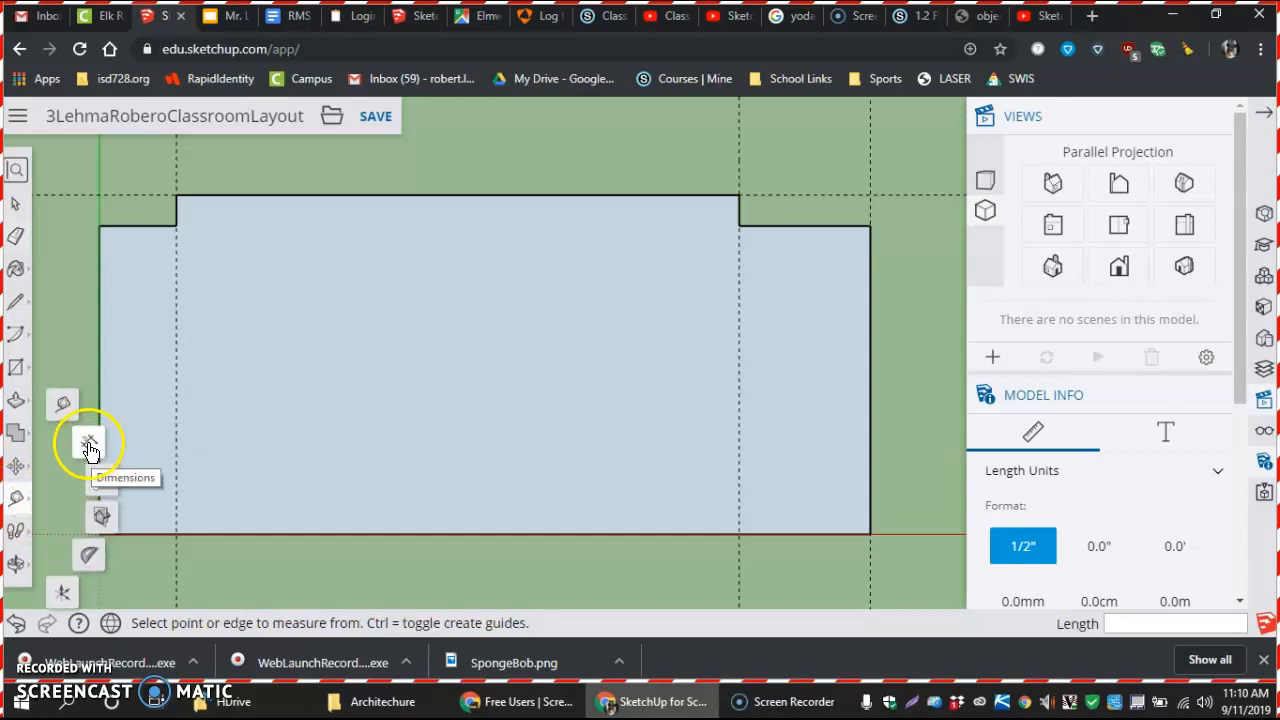
pyautogui.click(88, 444)
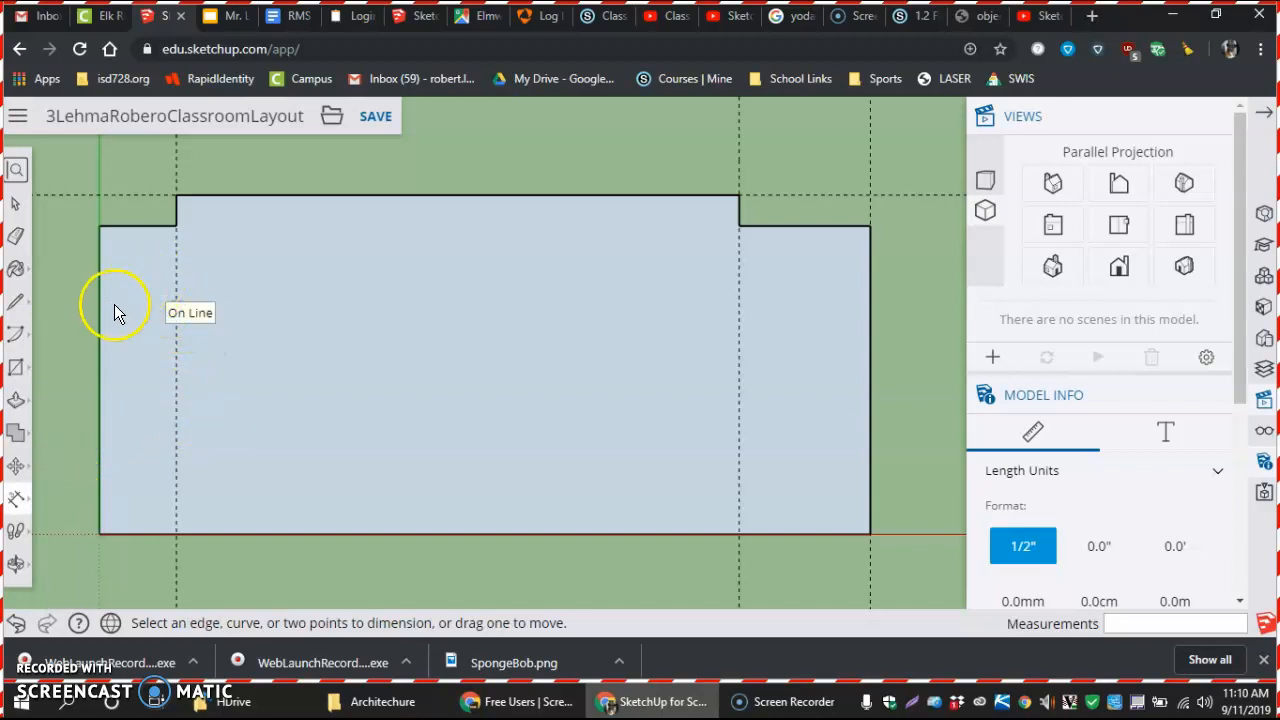
pyautogui.click(100, 308)
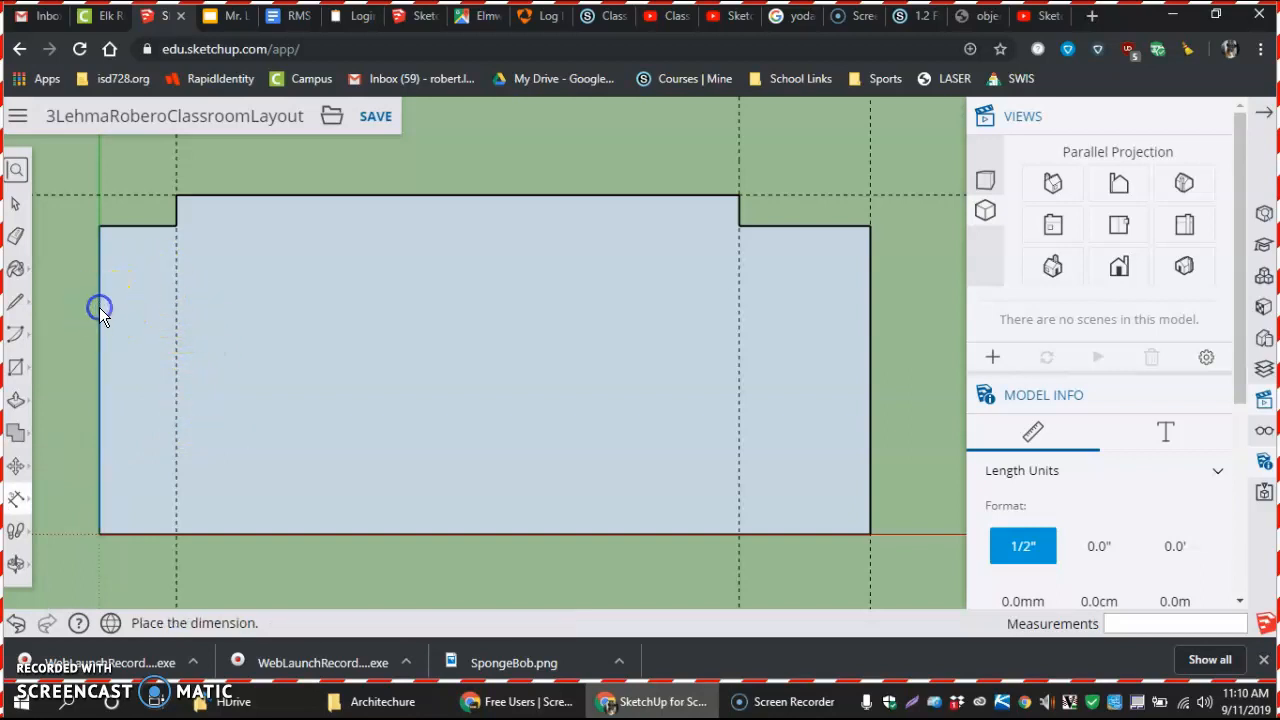
pyautogui.click(100, 308)
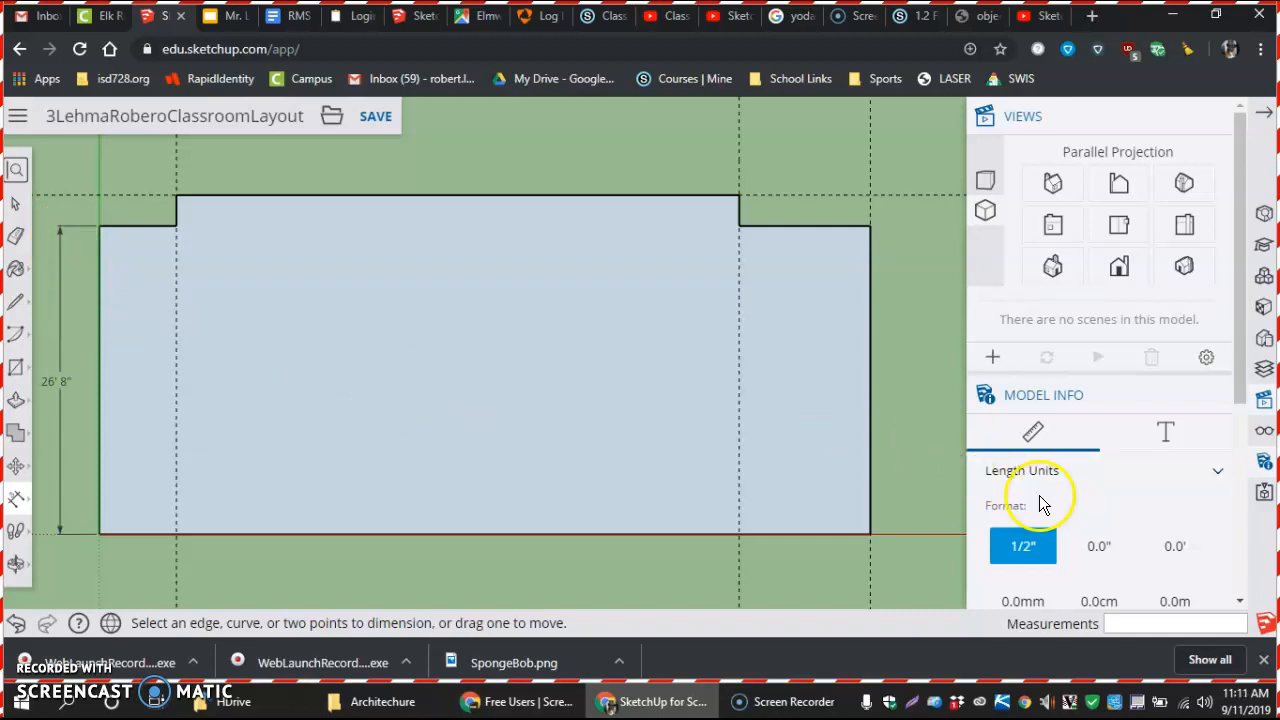
# - Set the model's dimension endpoint style to Slash in Model Info
pyautogui.scroll(-3)
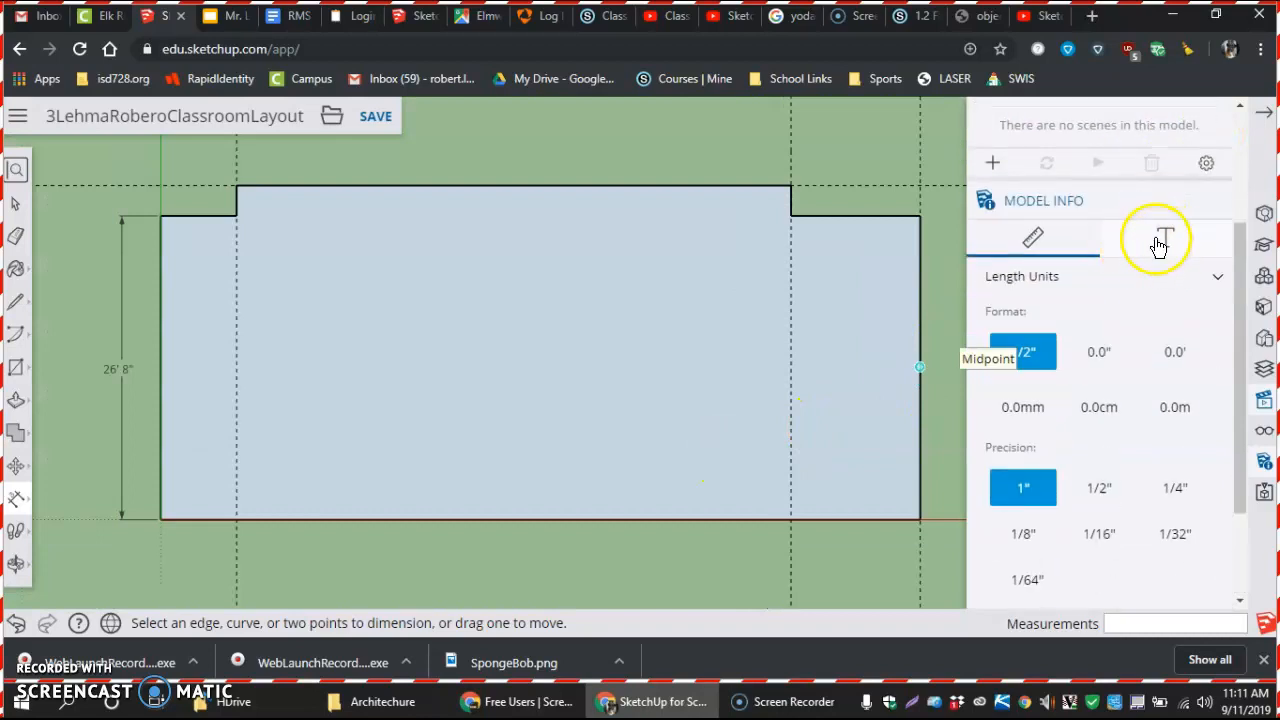
pyautogui.moveTo(1160, 240)
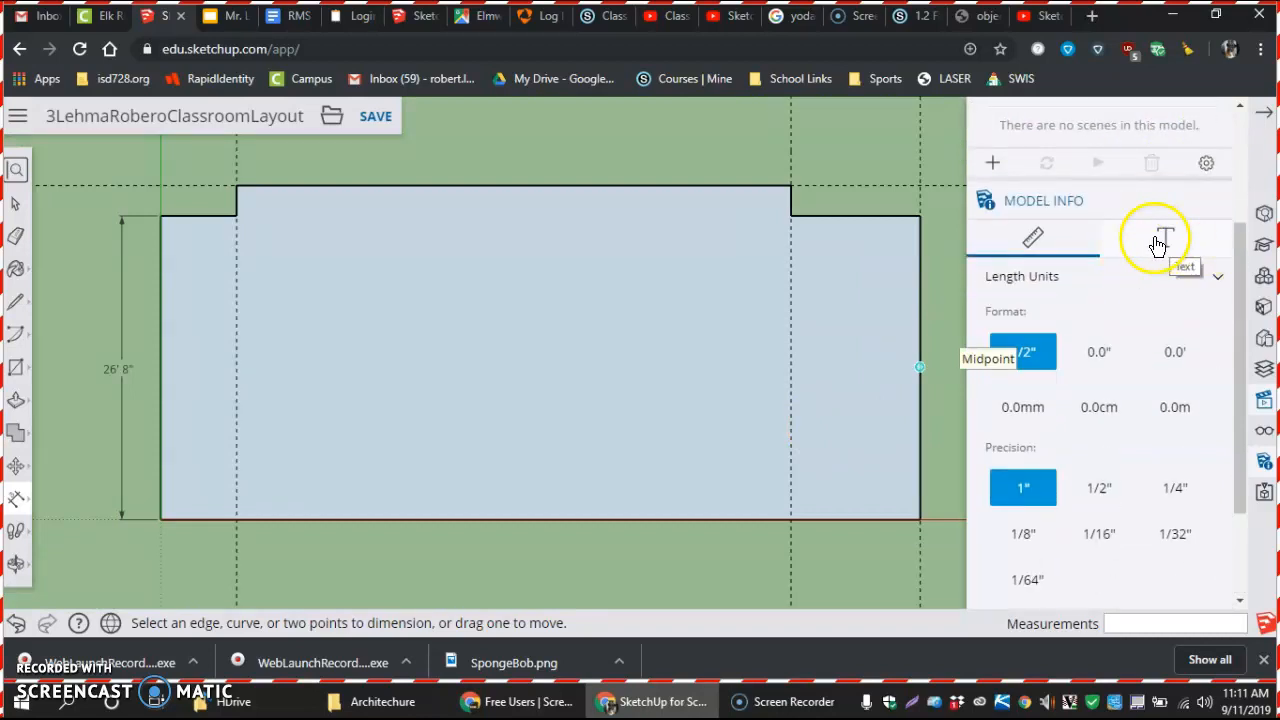
pyautogui.click(1164, 238)
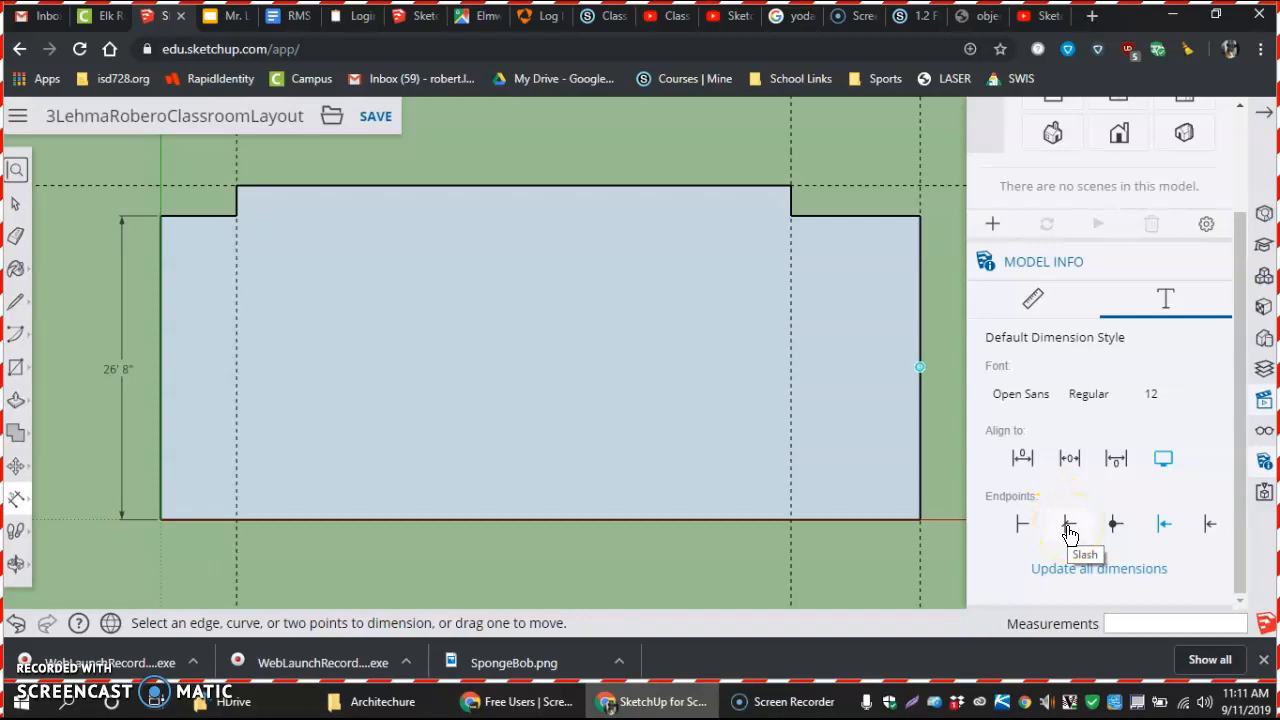
pyautogui.click(1068, 524)
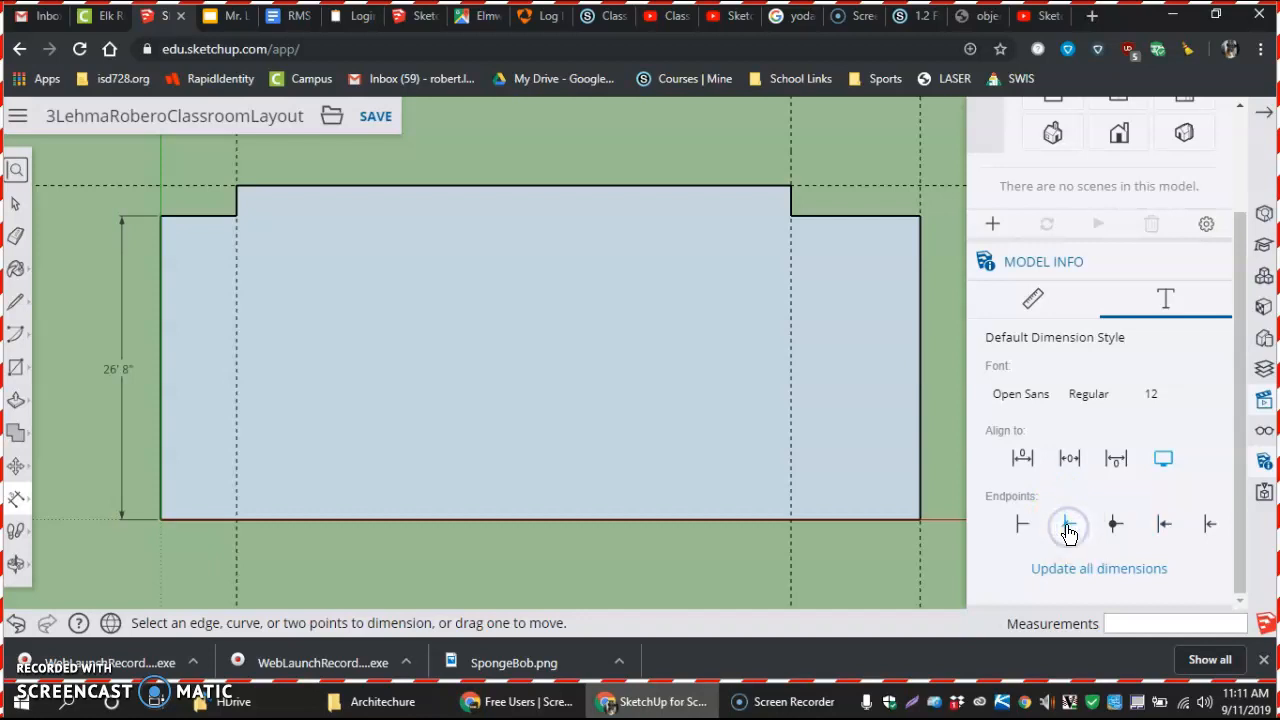
pyautogui.moveTo(1084, 578)
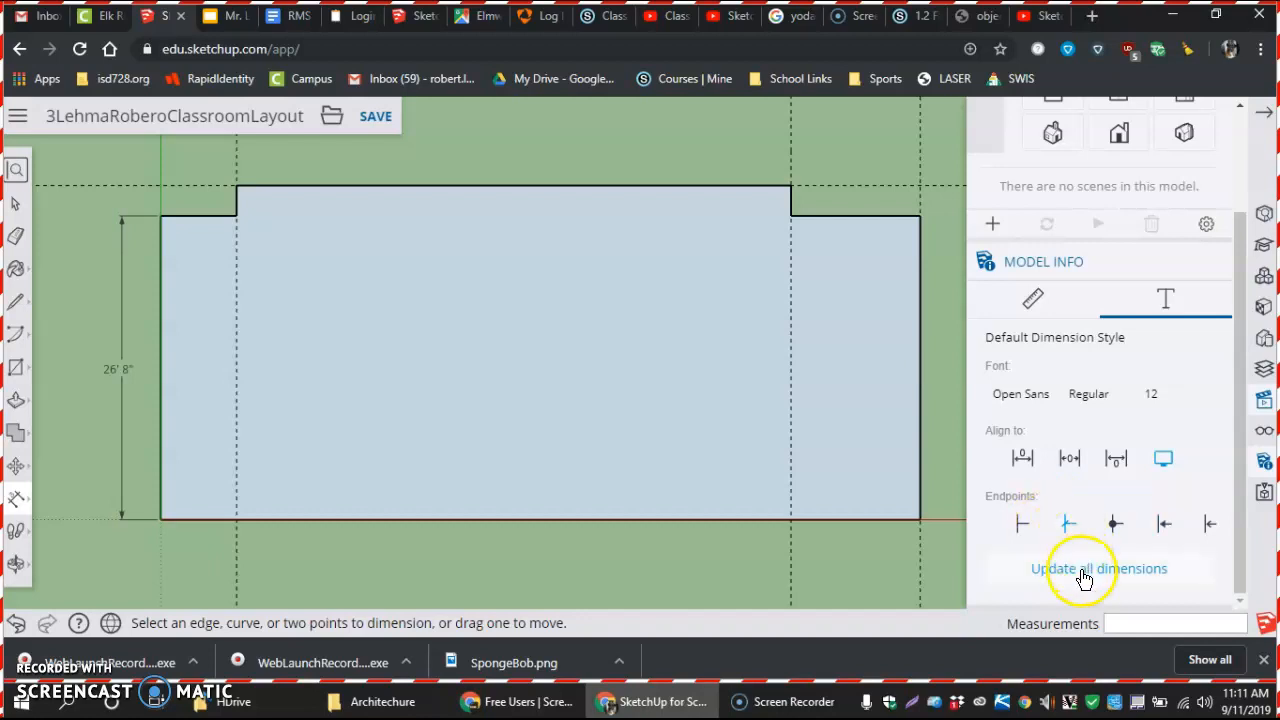
pyautogui.moveTo(144, 220)
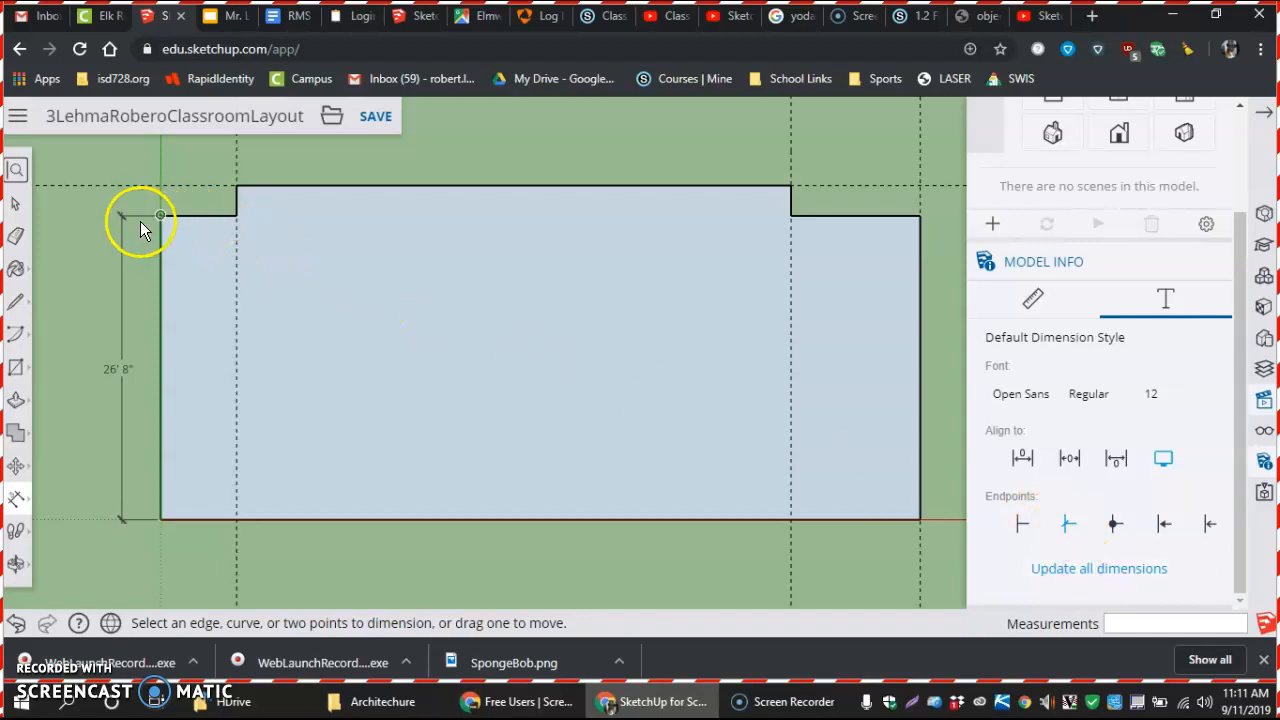
pyautogui.moveTo(132, 230)
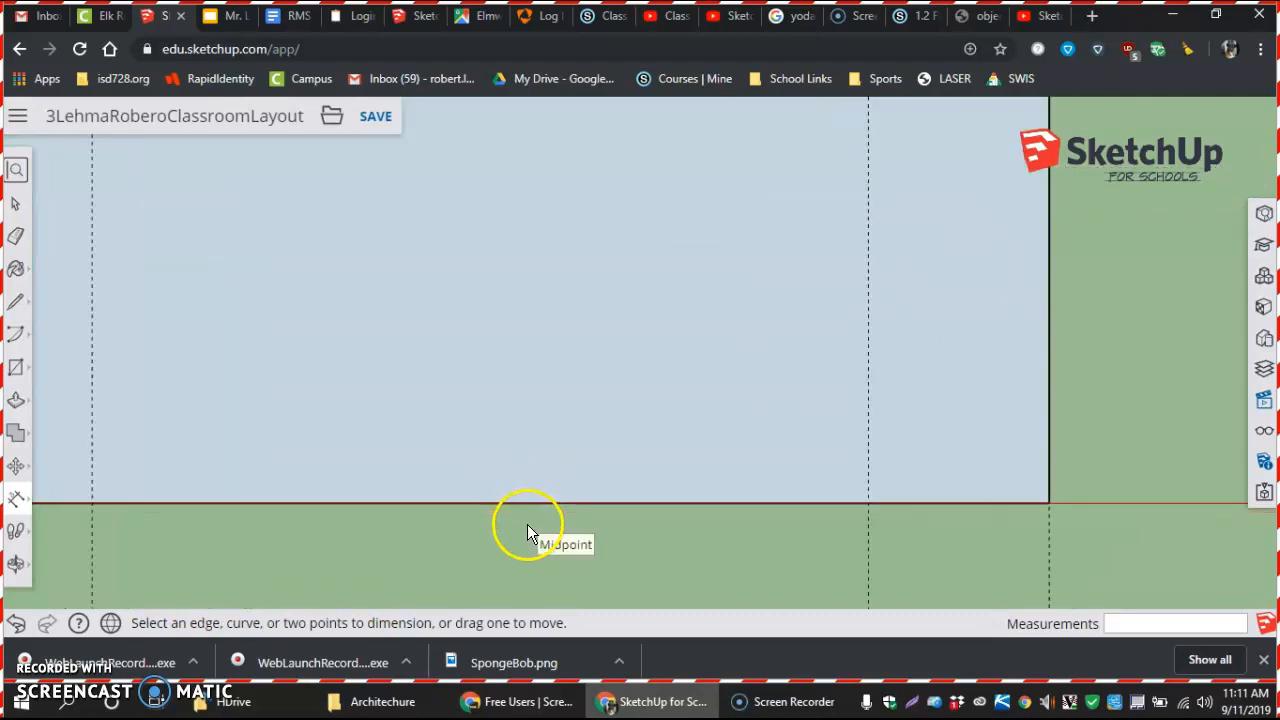
pyautogui.moveTo(484, 528)
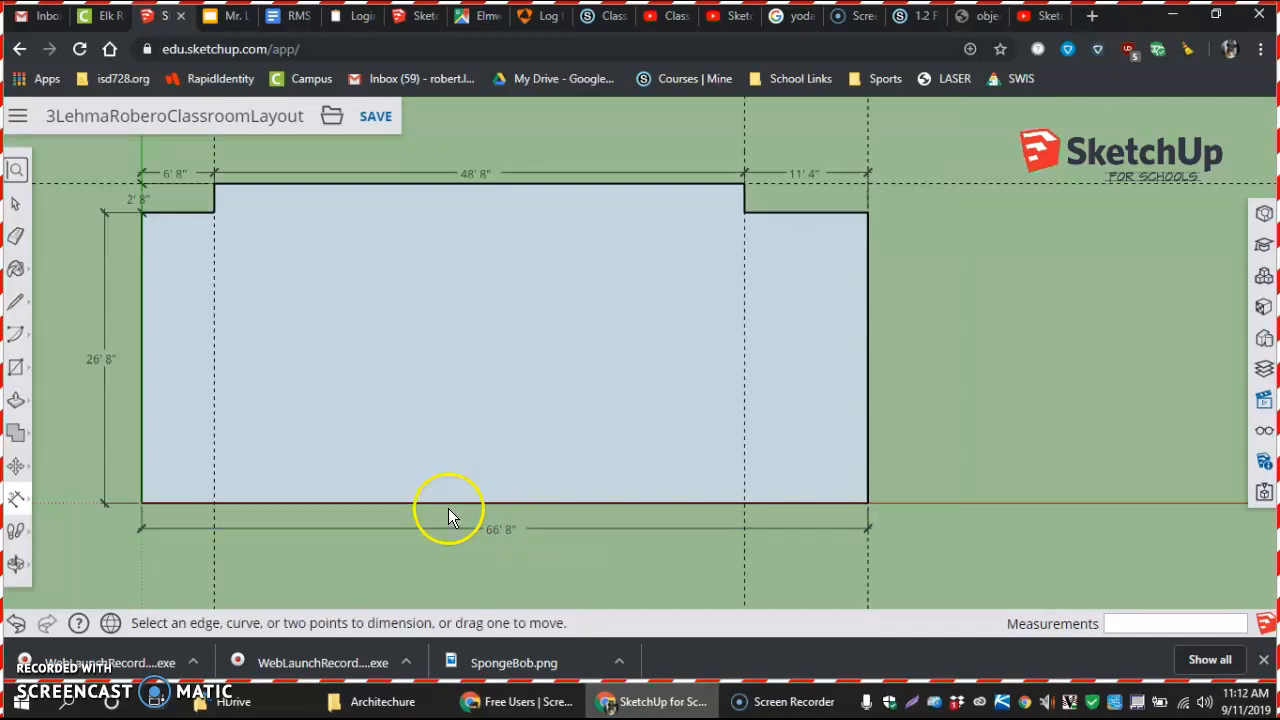
pyautogui.moveTo(100, 670)
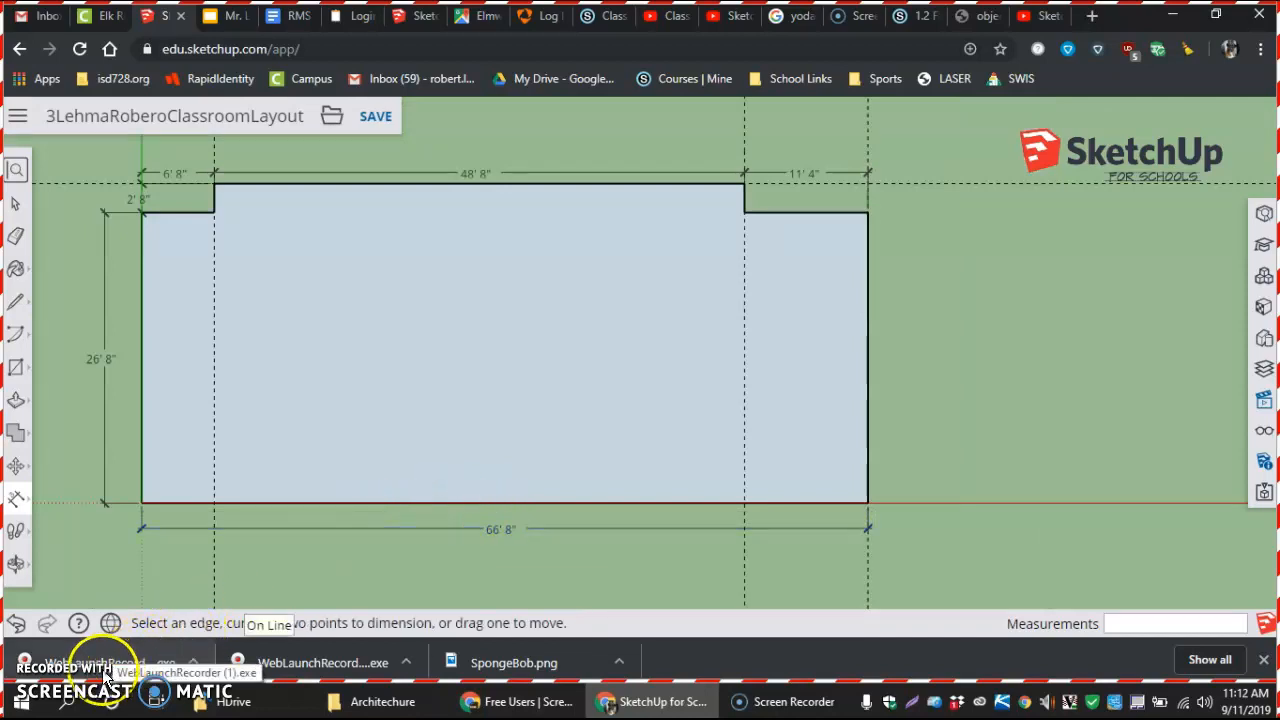